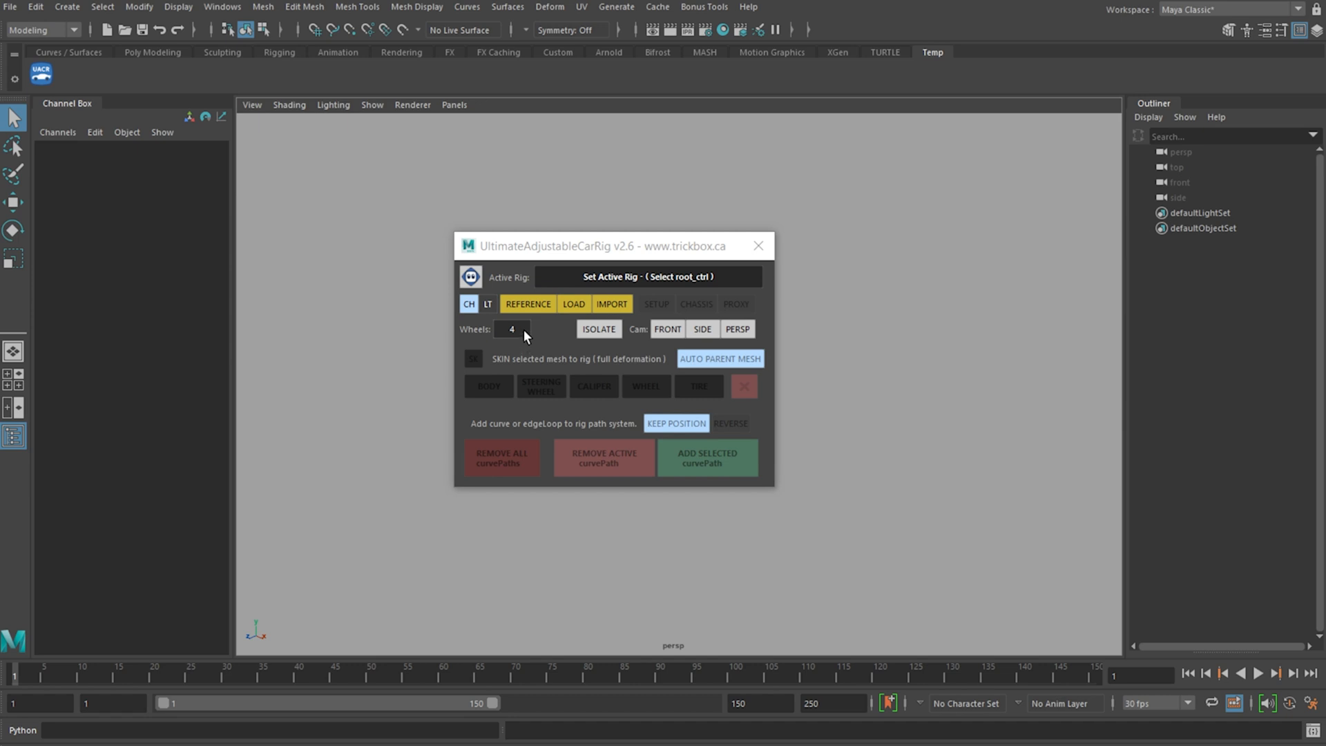
mouse_move(498, 326)
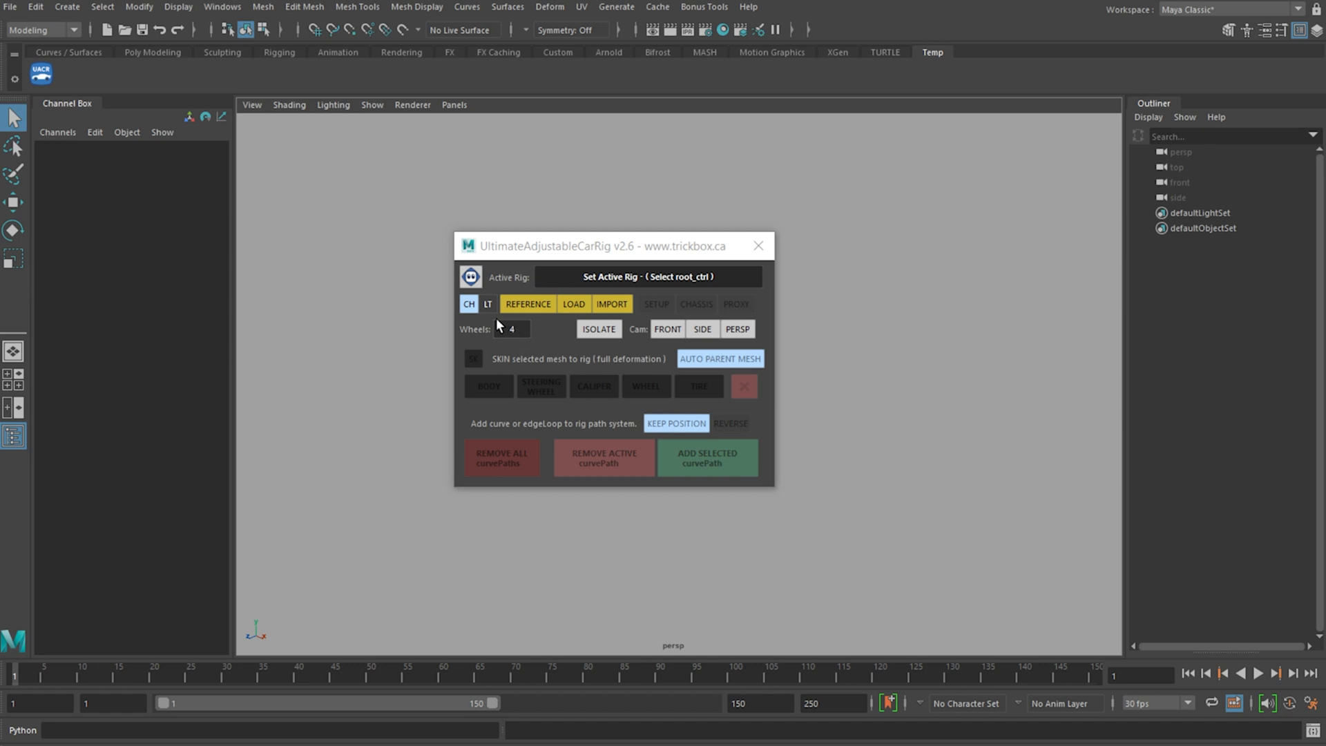
mouse_move(521, 340)
text(10)
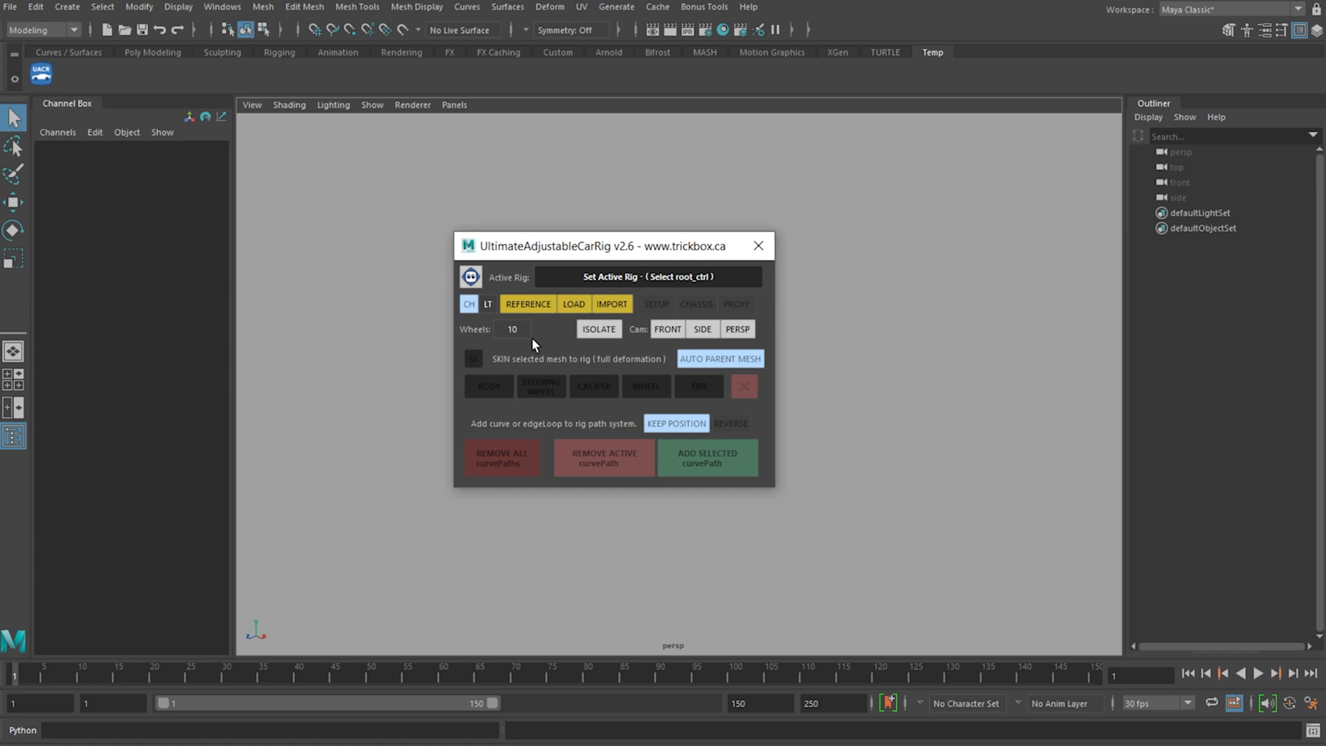
Step: Edit the rig tool's Wheels field, clearing the default count of 4
text(4)
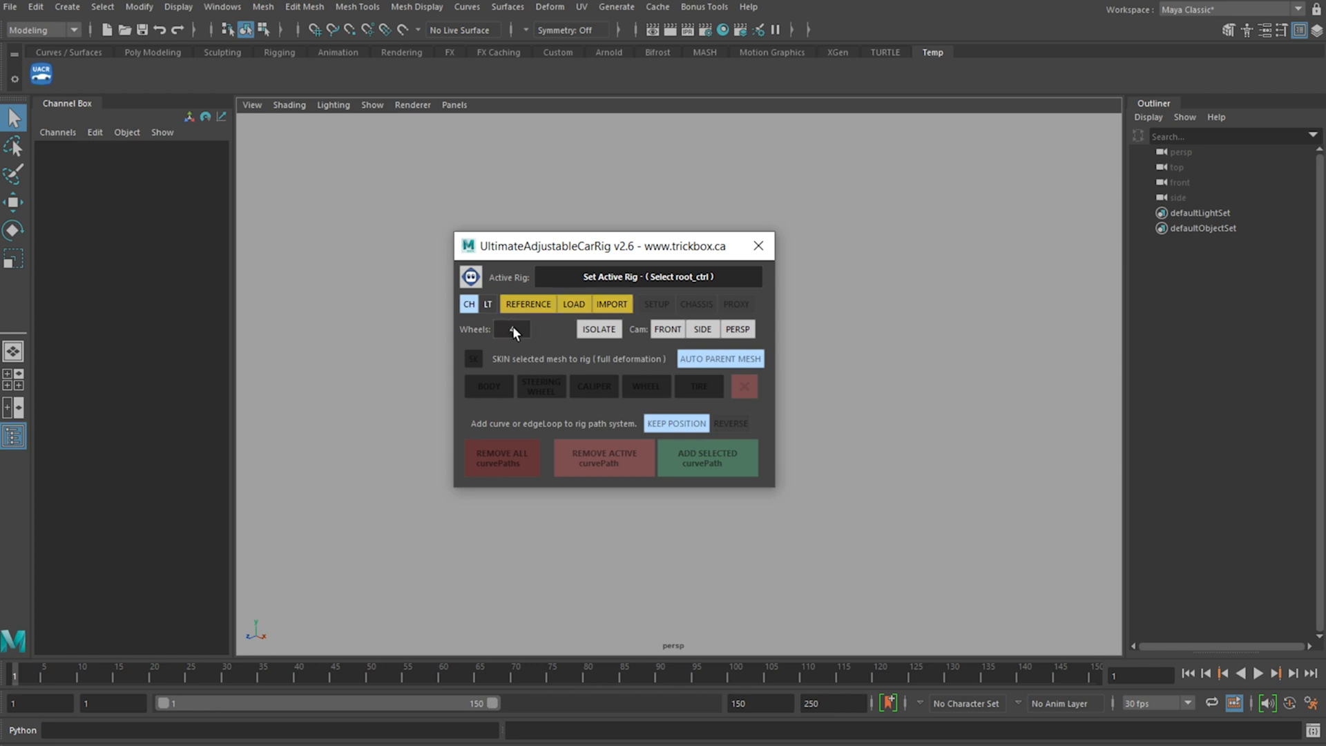
Step: Load a six-wheel rig, select the middle wheel control and switch its LT option off
click(573, 303)
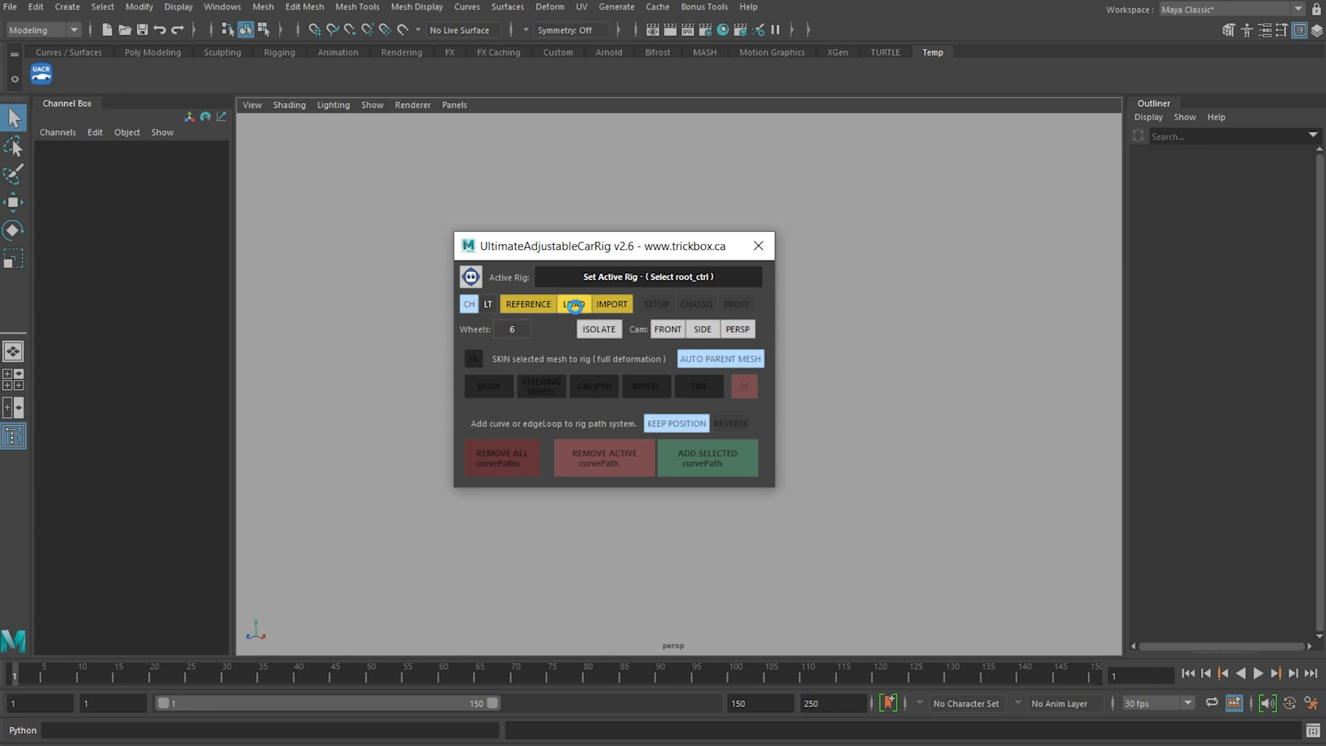
click(574, 304)
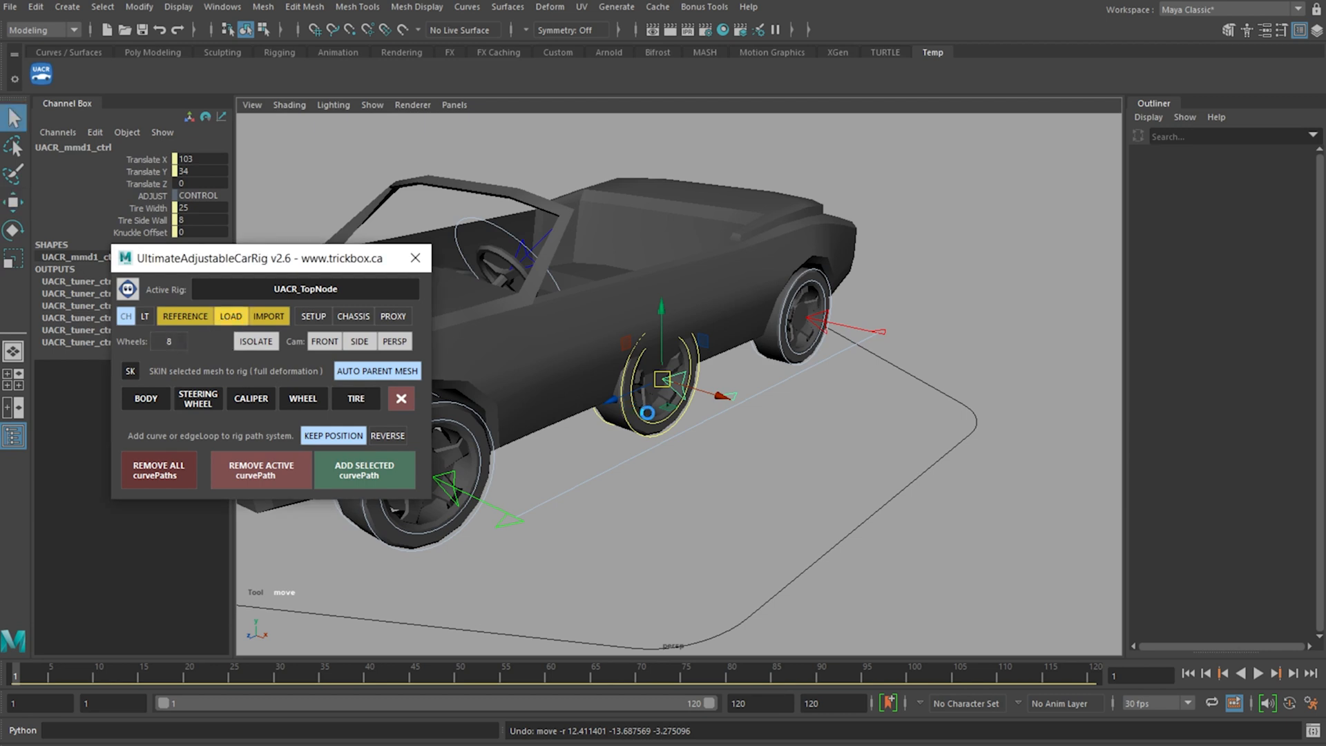
click(229, 314)
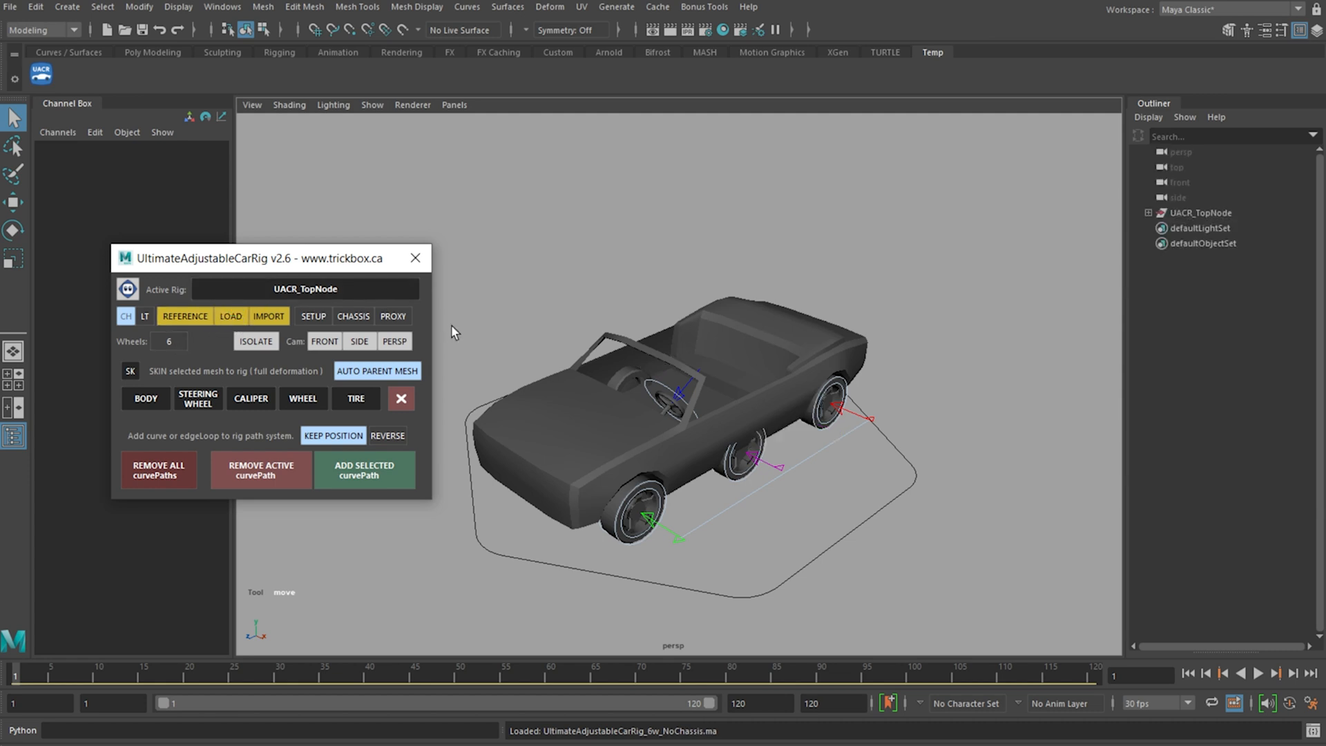
click(312, 316)
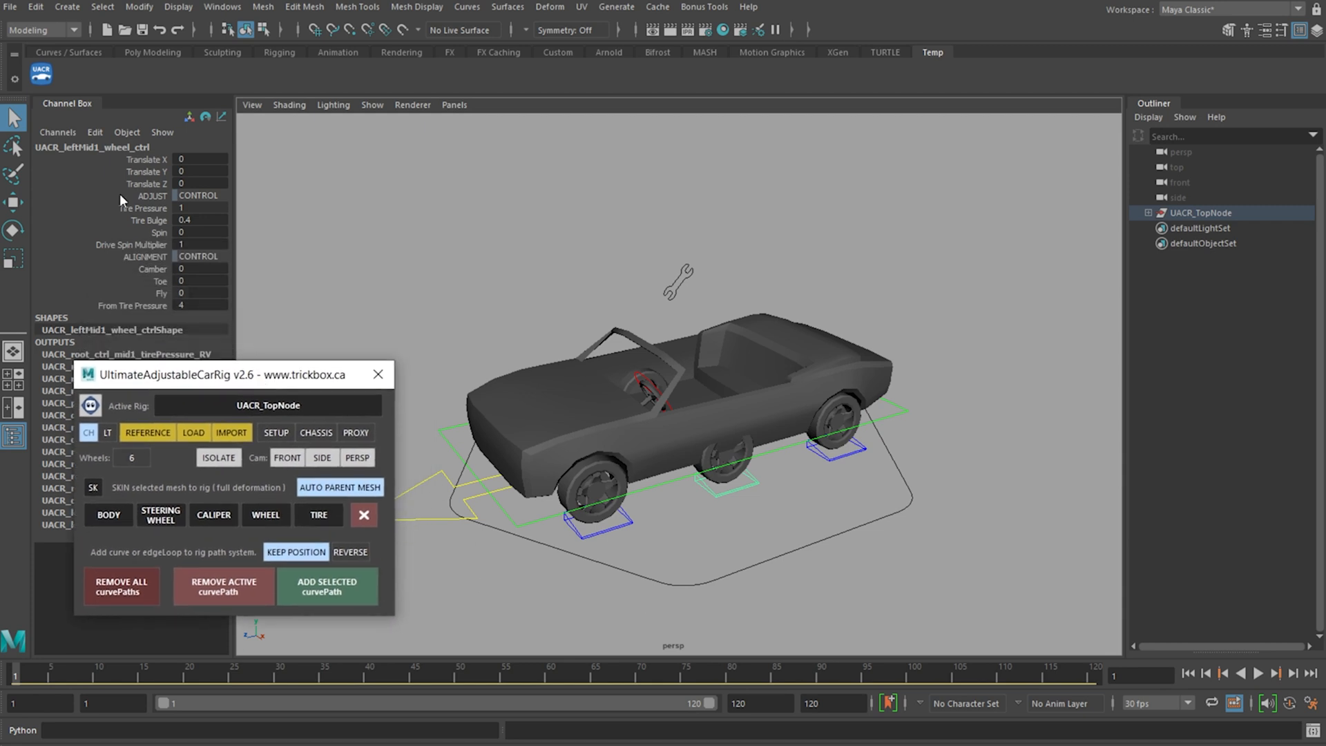
mouse_move(163, 263)
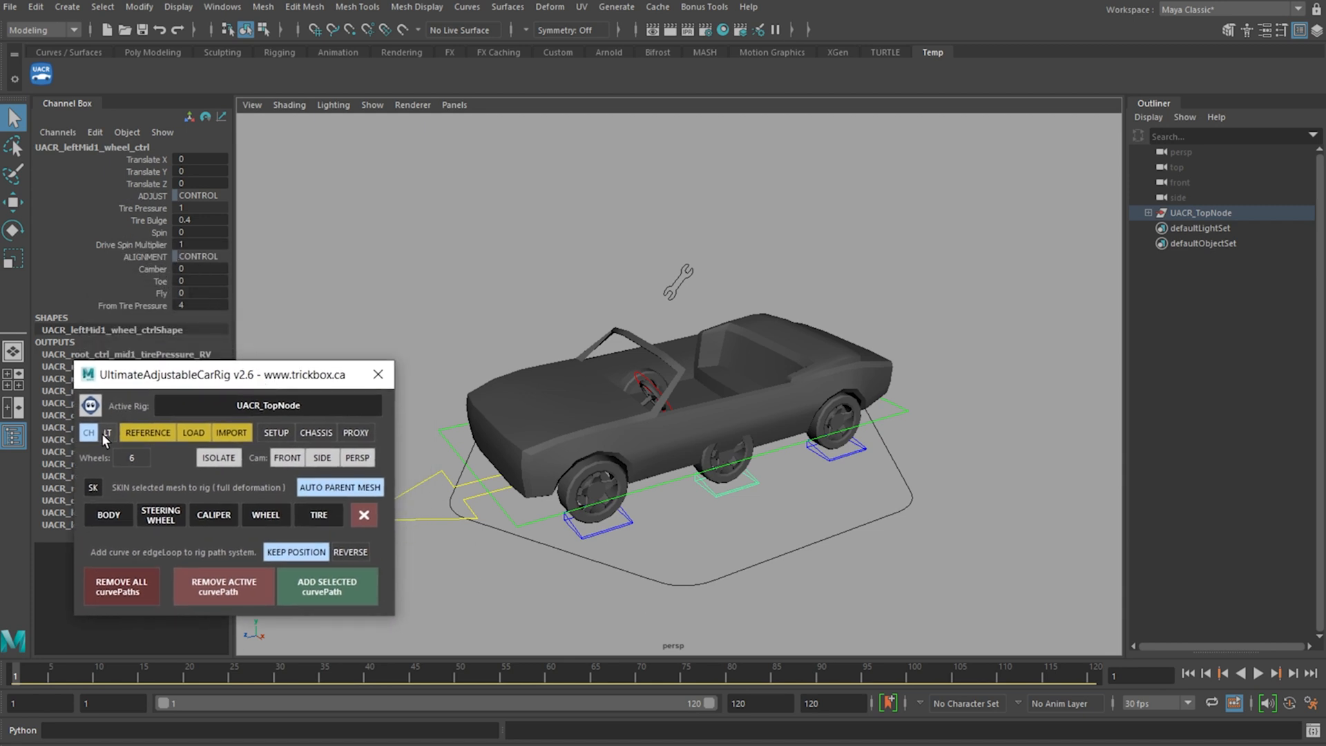
click(107, 432)
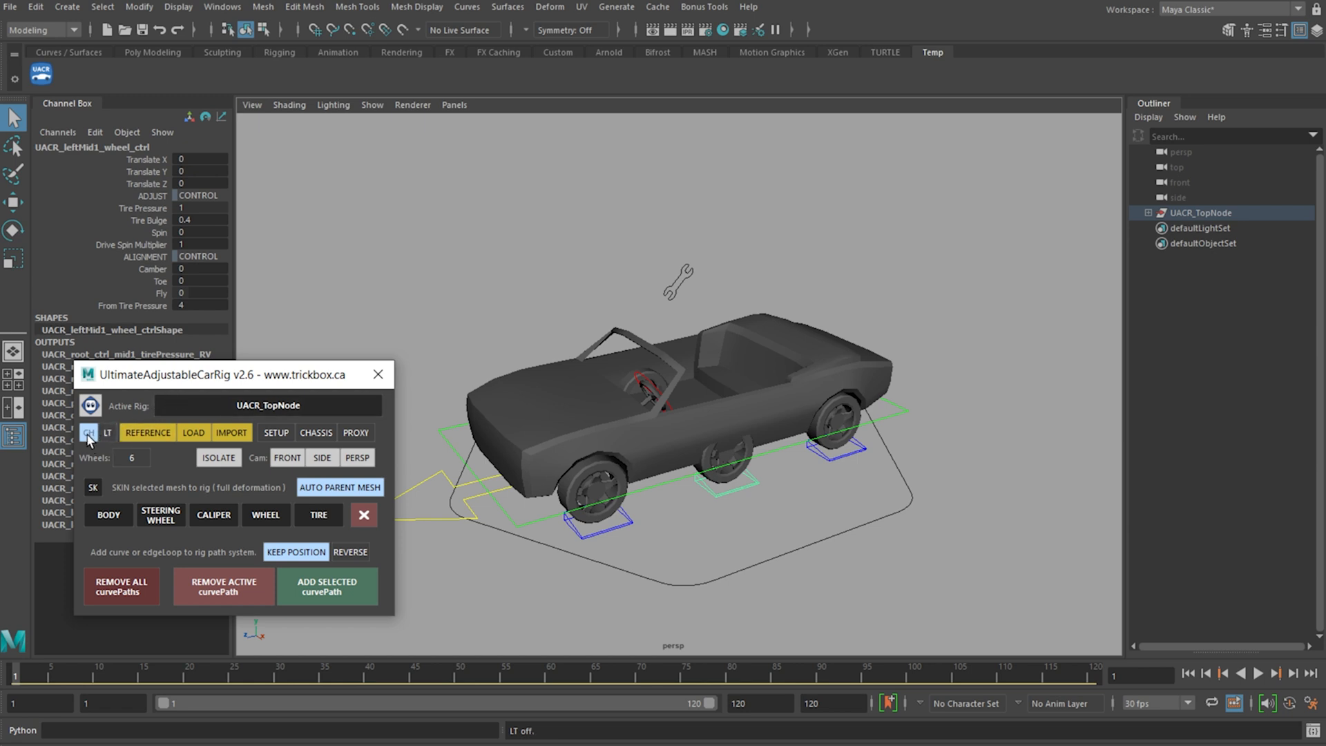
mouse_move(139, 422)
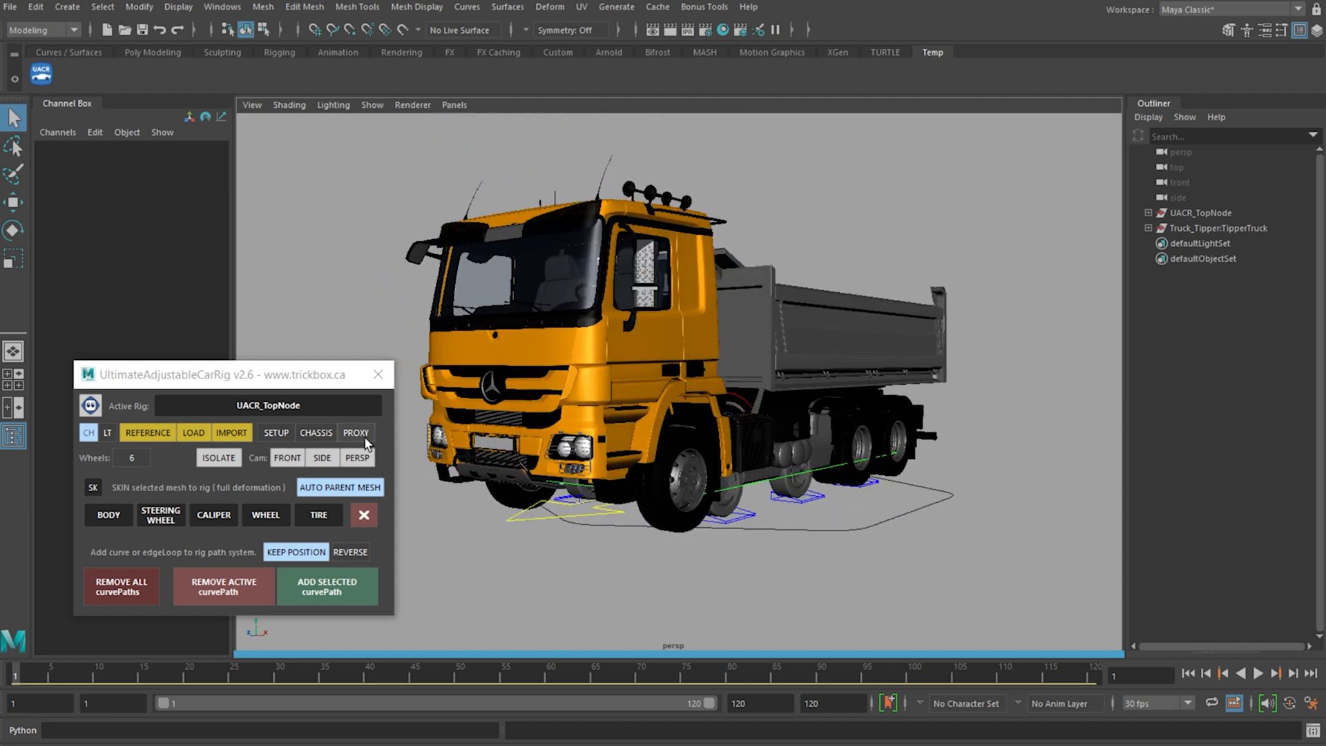
Step: Enter SETUP mode and snap the front wheel control onto the front hub centre with snapPoint
click(276, 432)
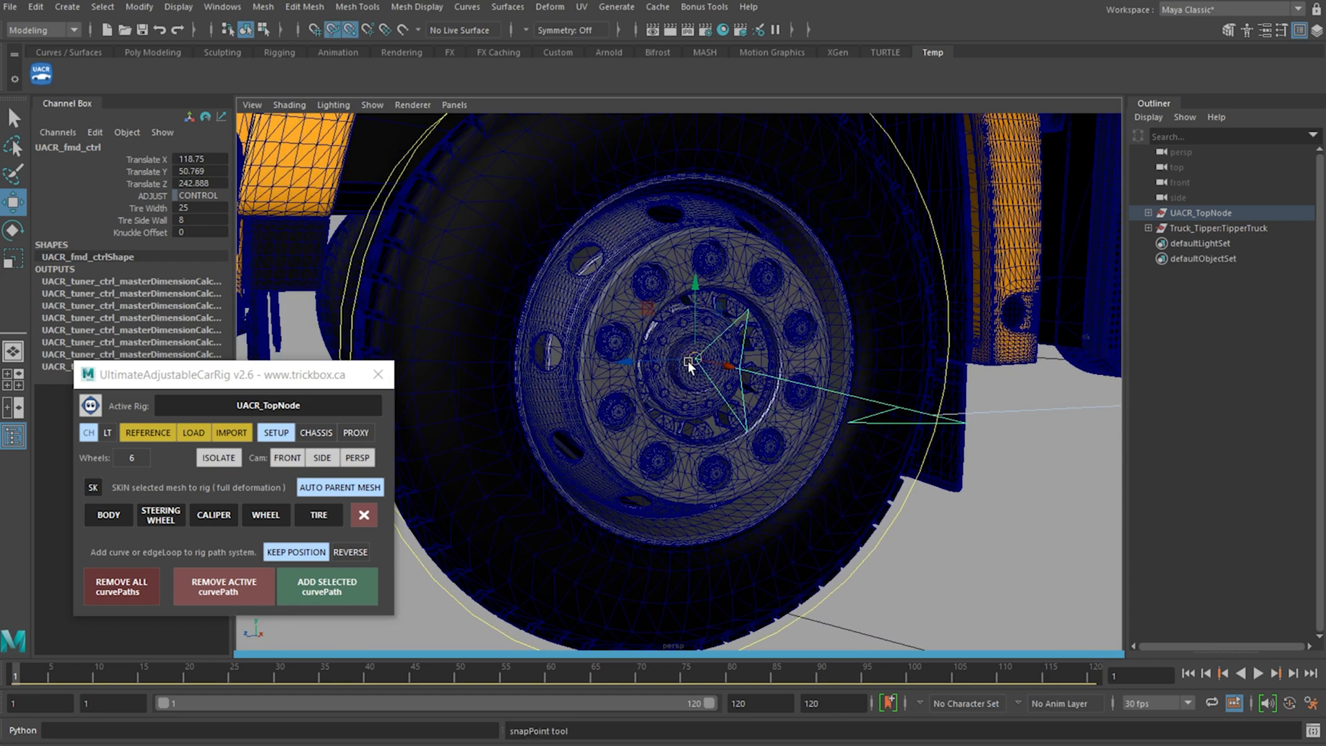
drag(689, 360, 698, 379)
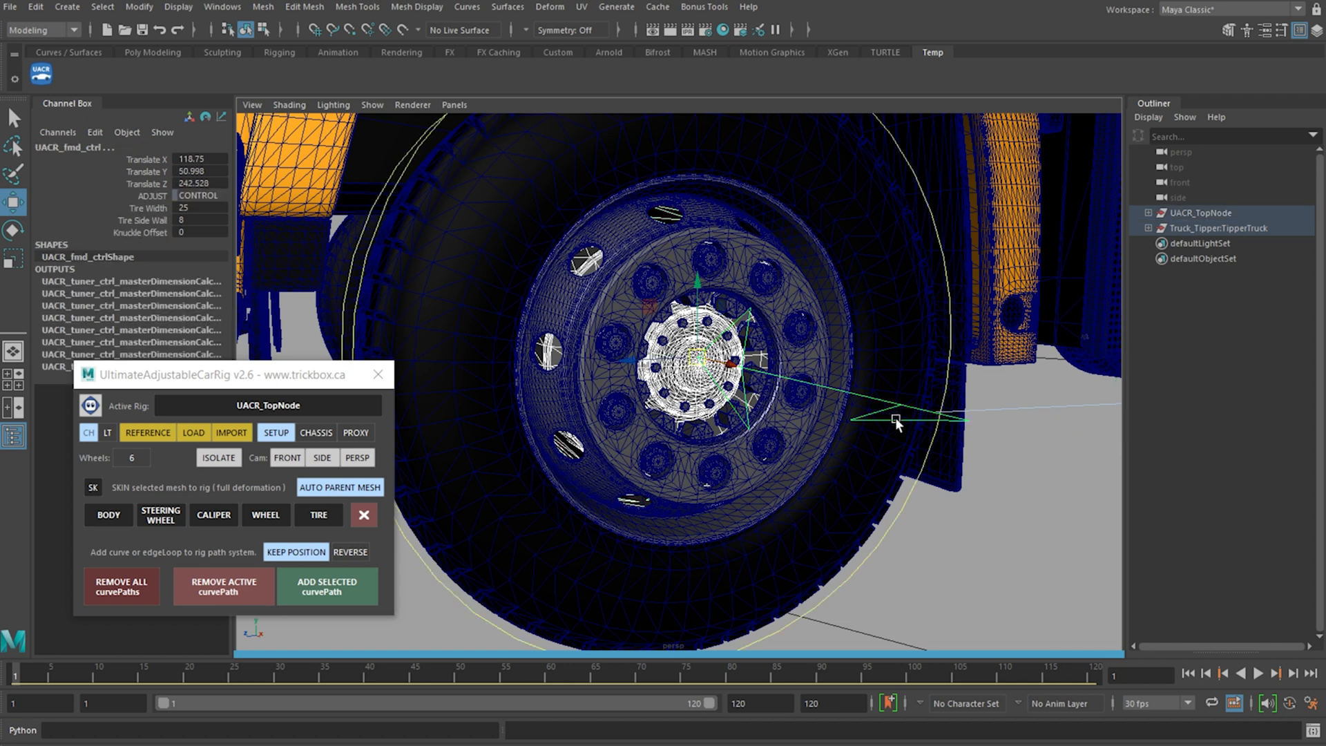
click(218, 458)
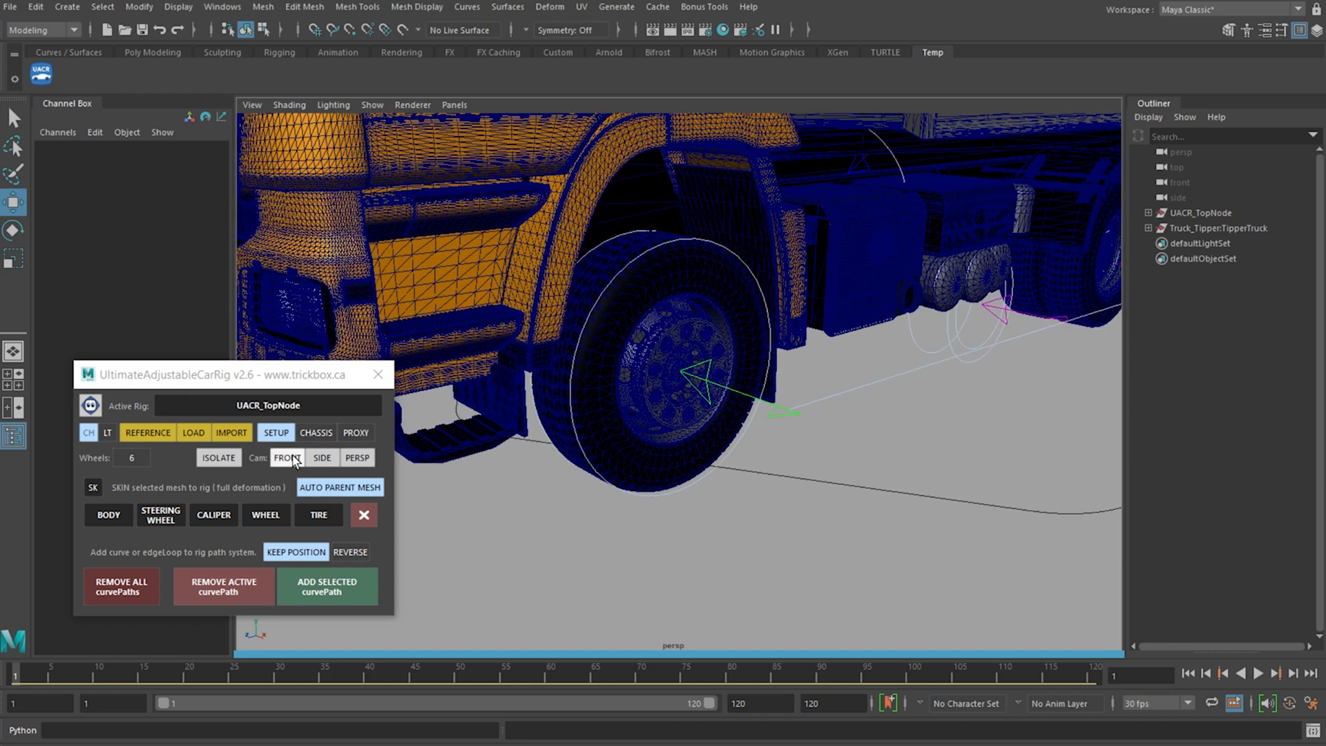
Step: Check the front wheel control from front and side views and widen its Tire Width to about 30.85
click(287, 457)
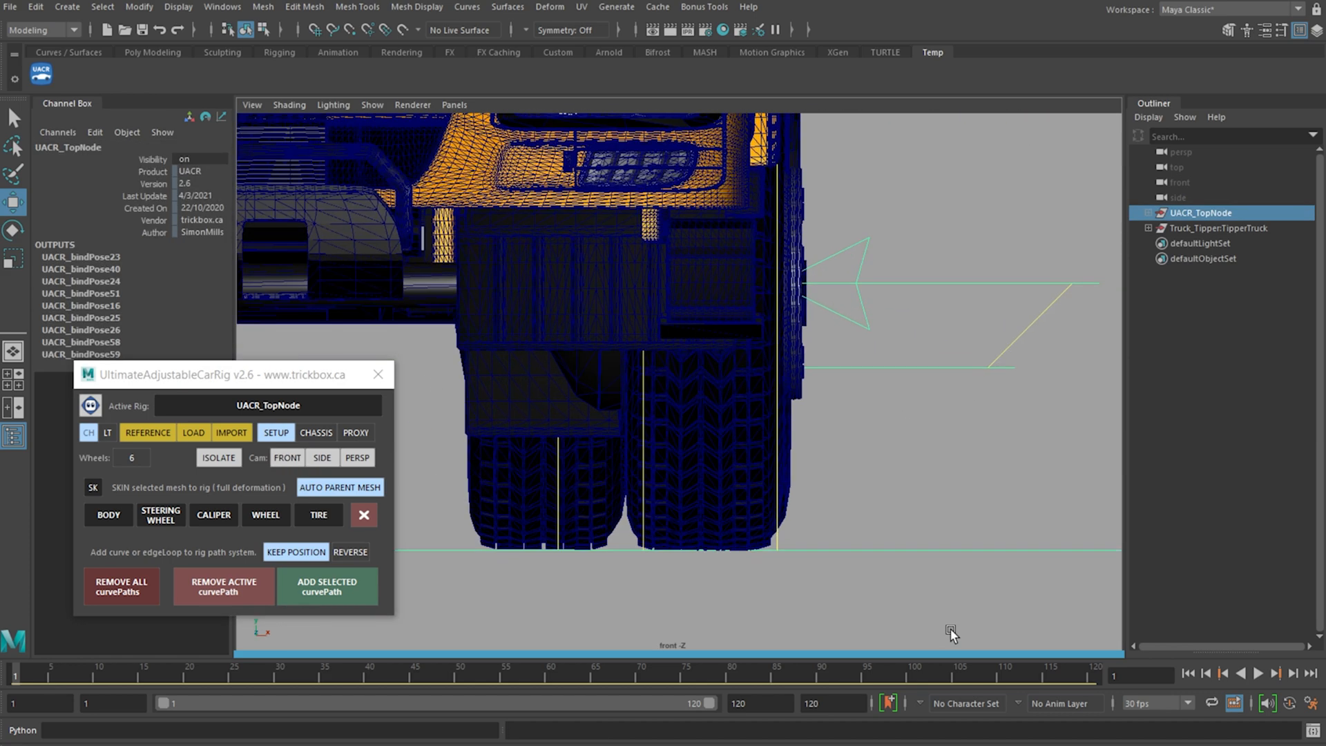
click(769, 303)
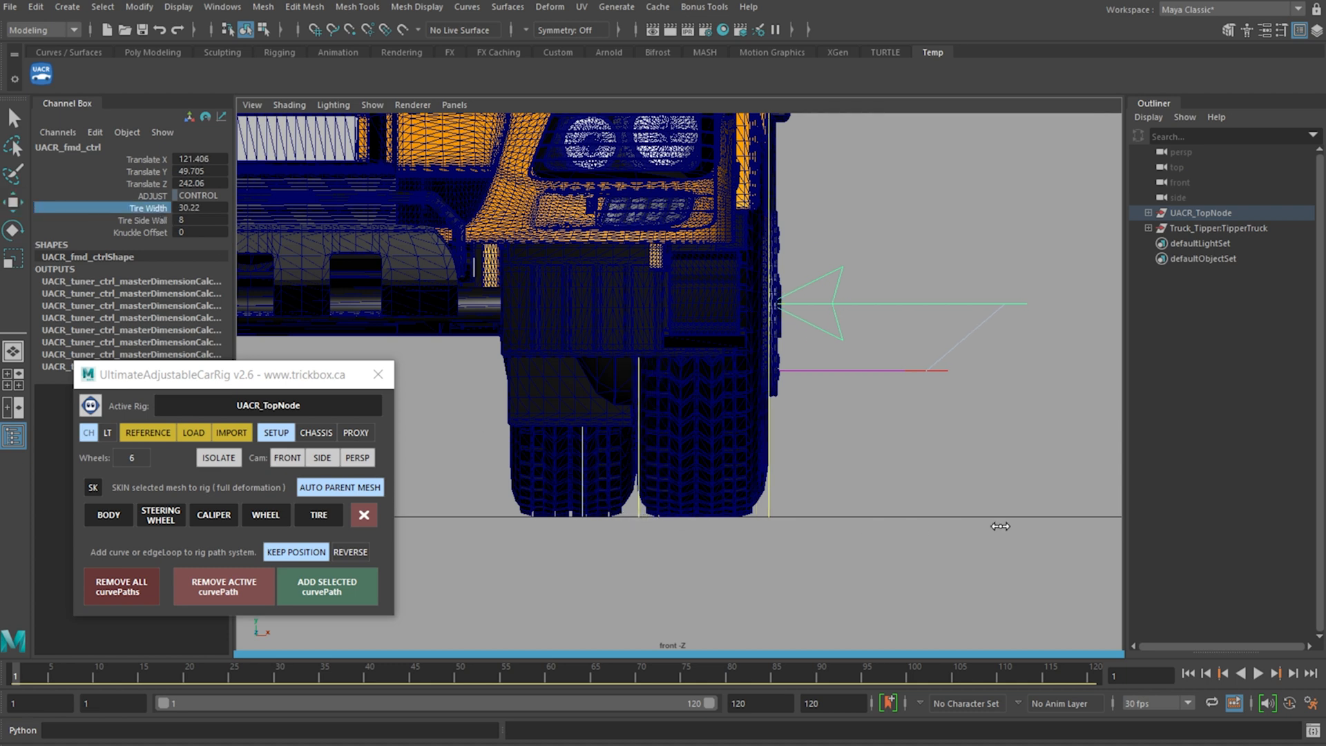
click(322, 457)
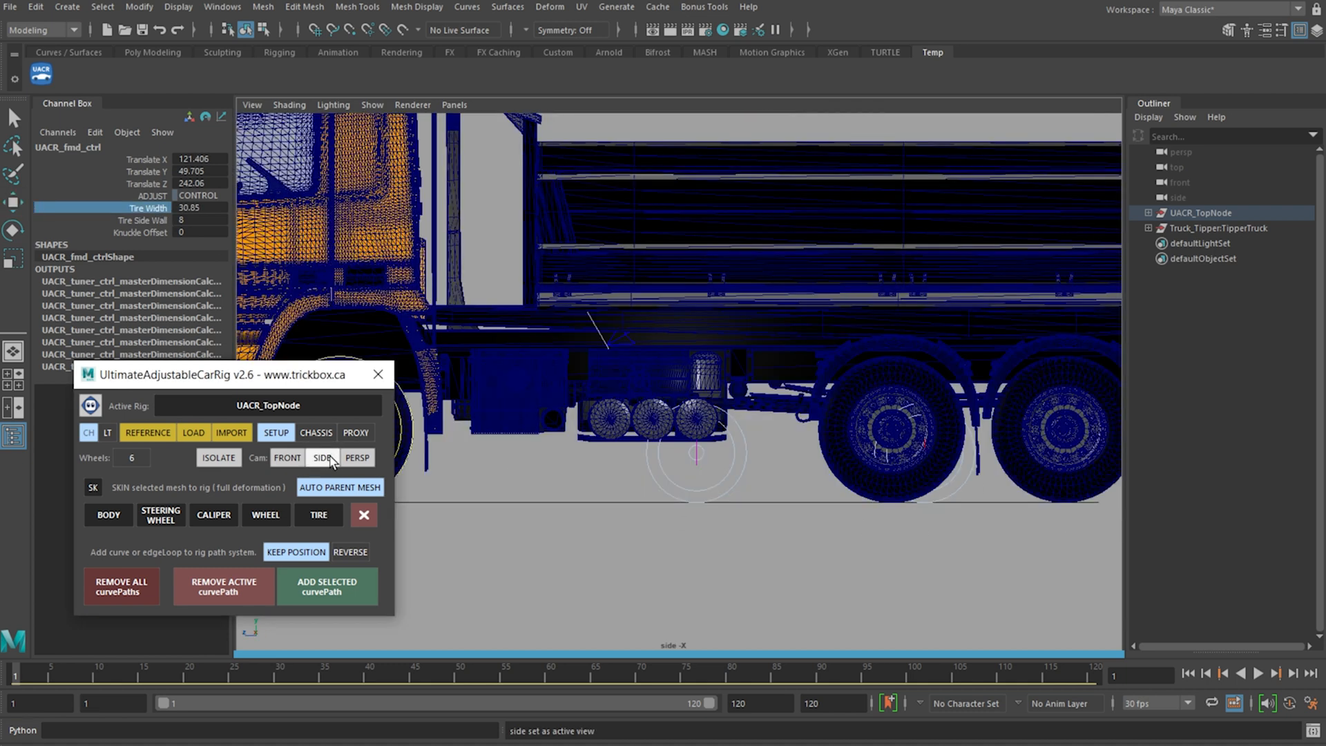
click(322, 457)
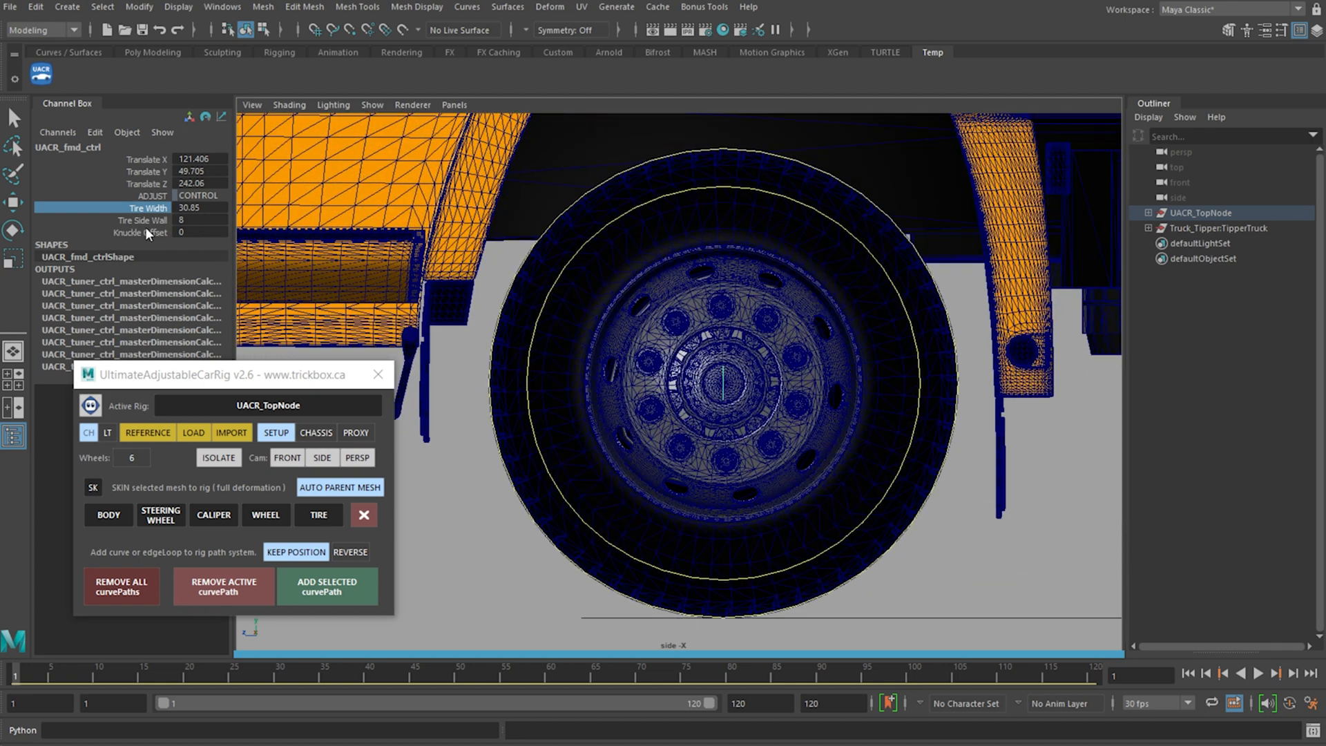
drag(148, 219, 174, 219)
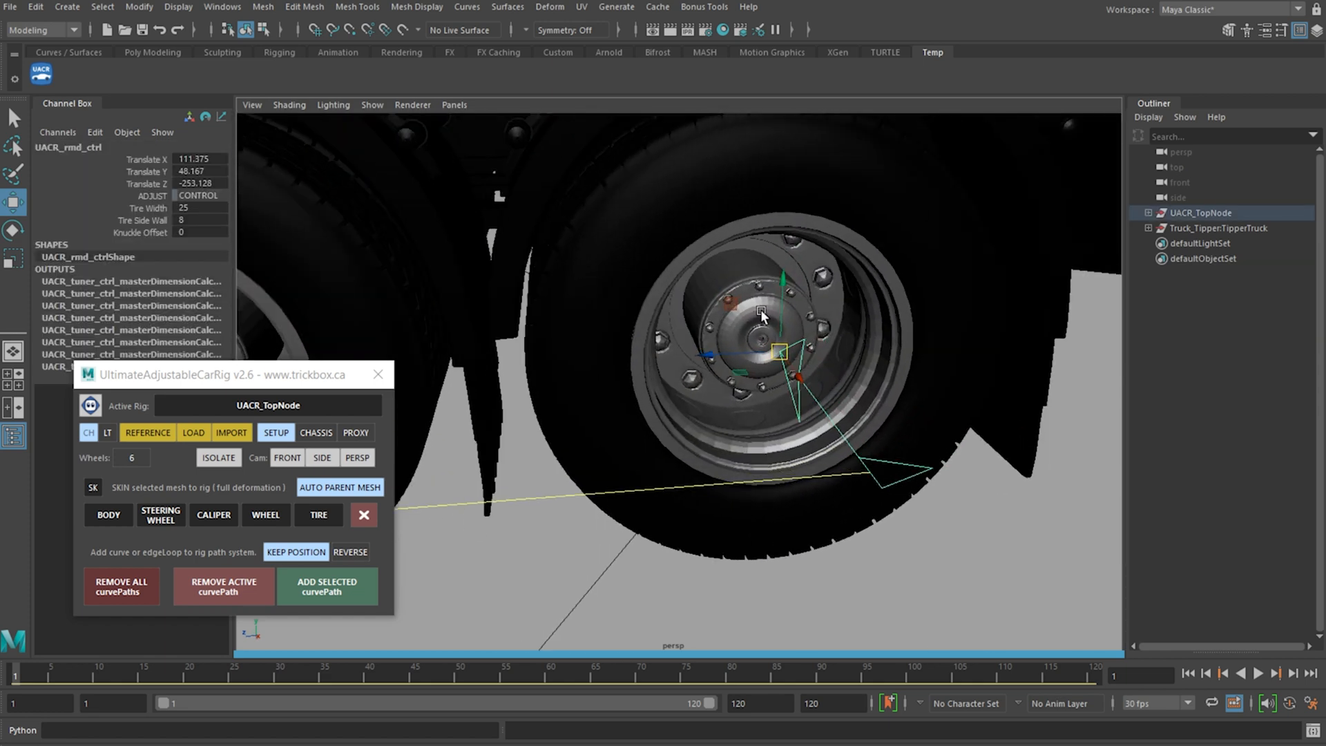
Step: Isolate the rear hub, snap the rear wheel control to its centre and exit isolation
click(218, 457)
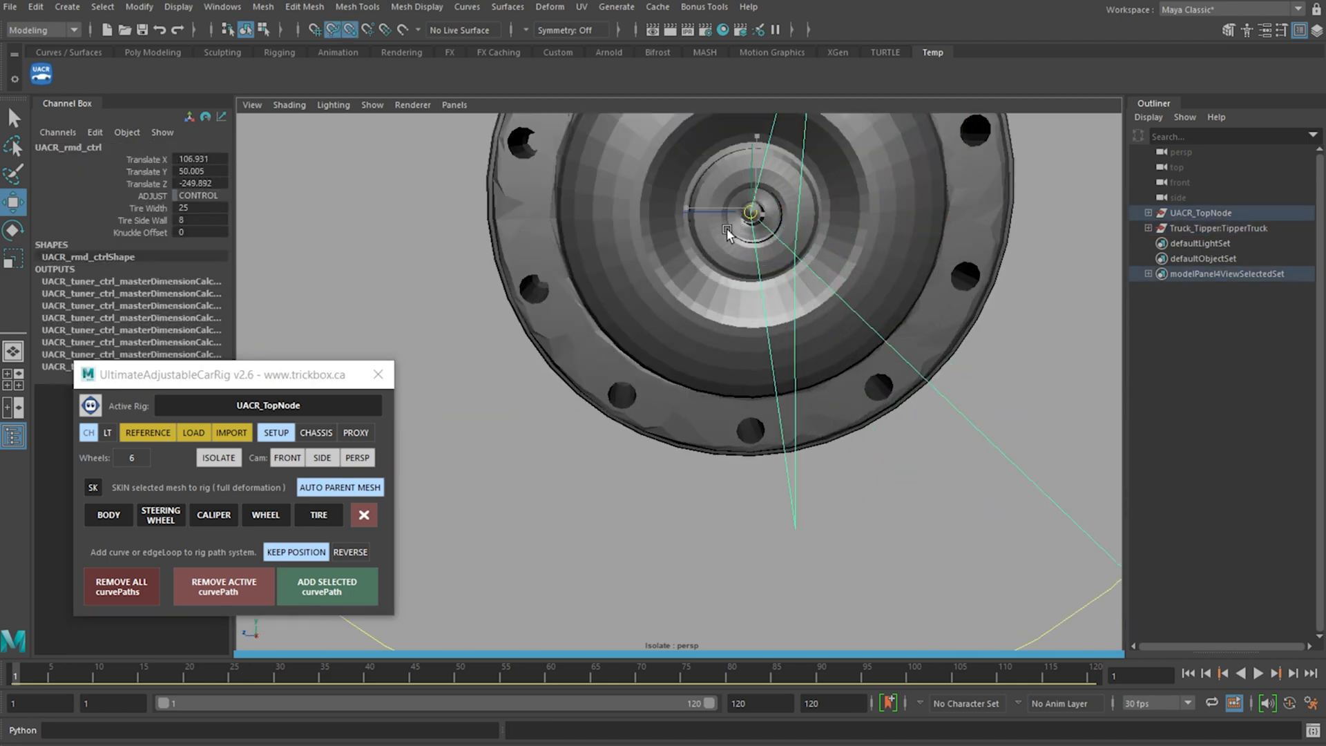
click(218, 457)
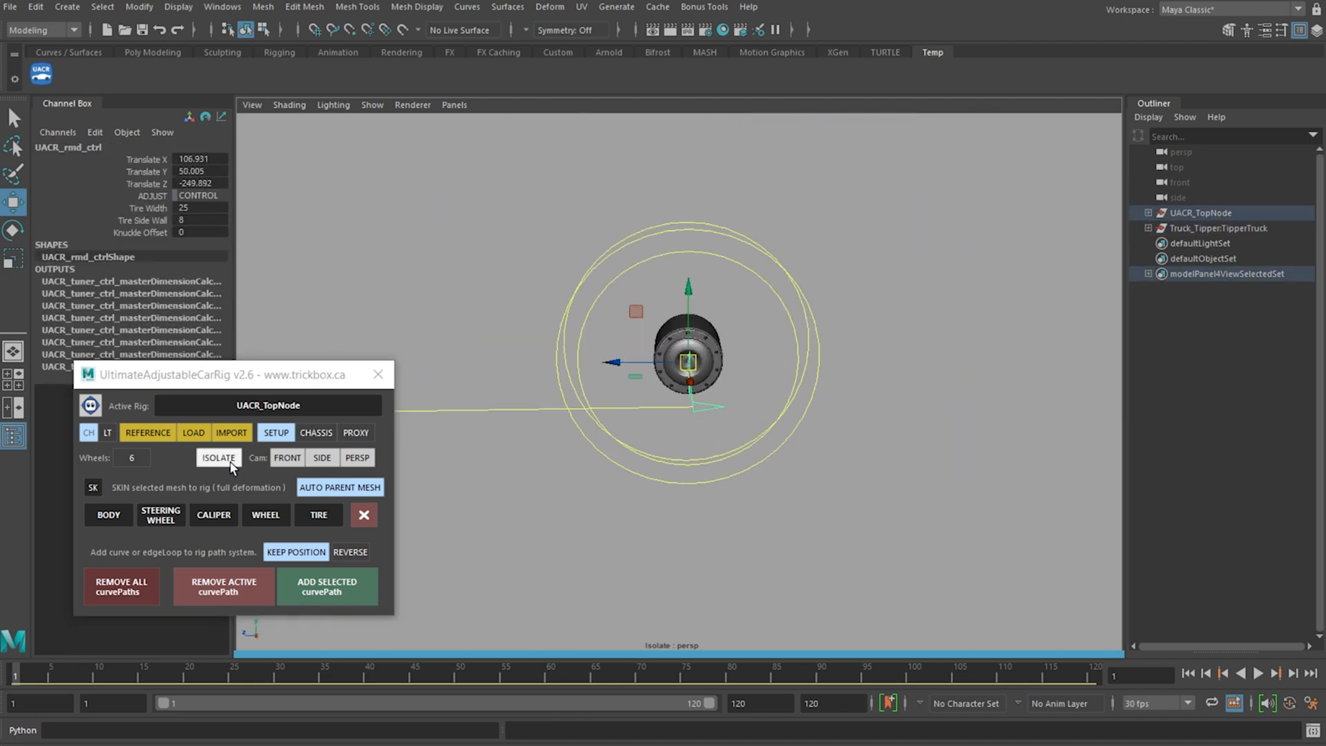
click(218, 457)
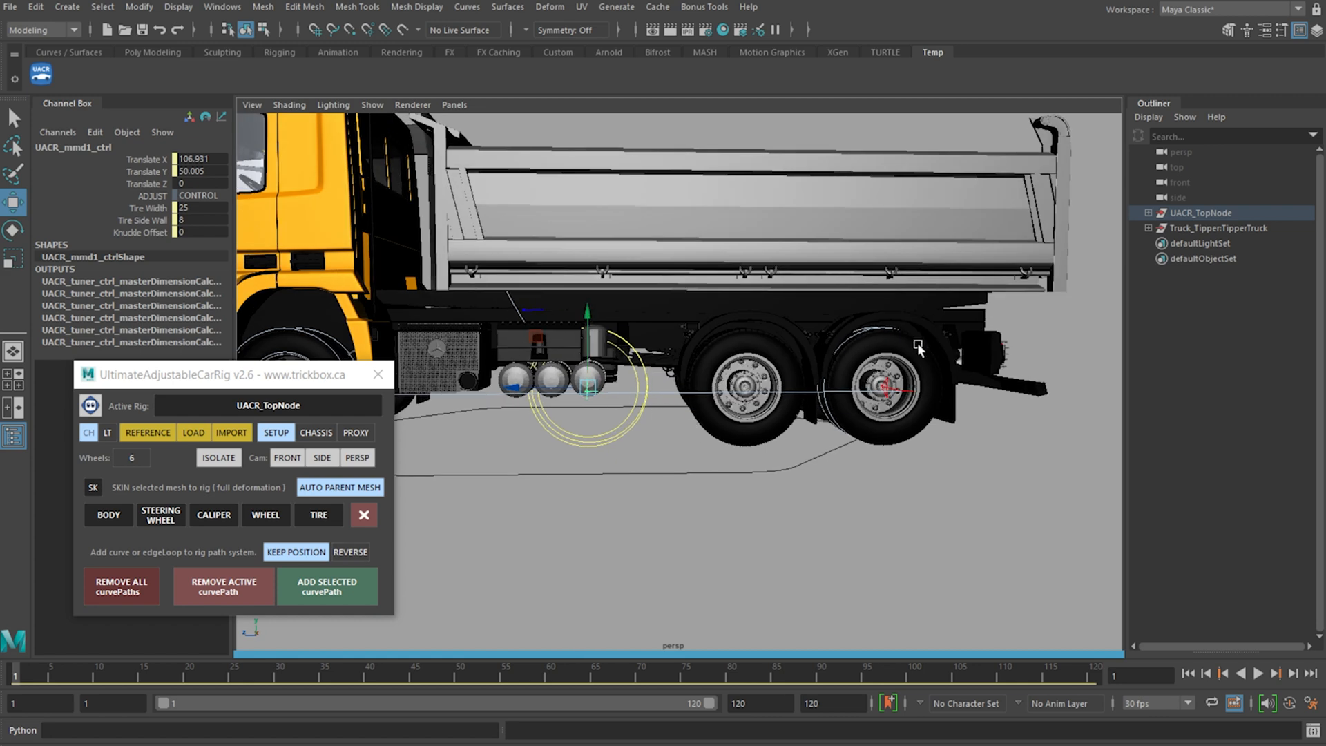
mouse_move(779, 466)
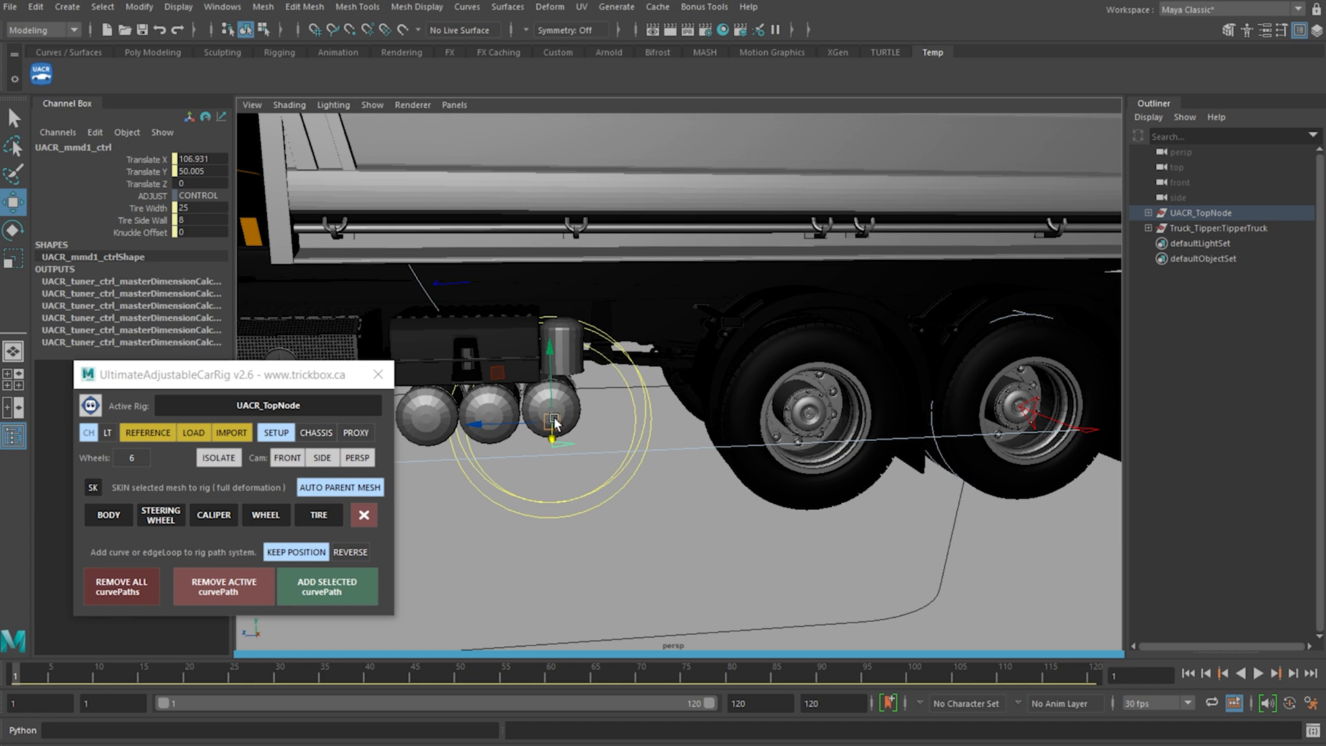
Step: Snap UACR_mmd1_ctrl and UACR_rmd_ctrl onto the rear wheel hubs, isolating the hub mesh while aligning
drag(558, 419, 905, 423)
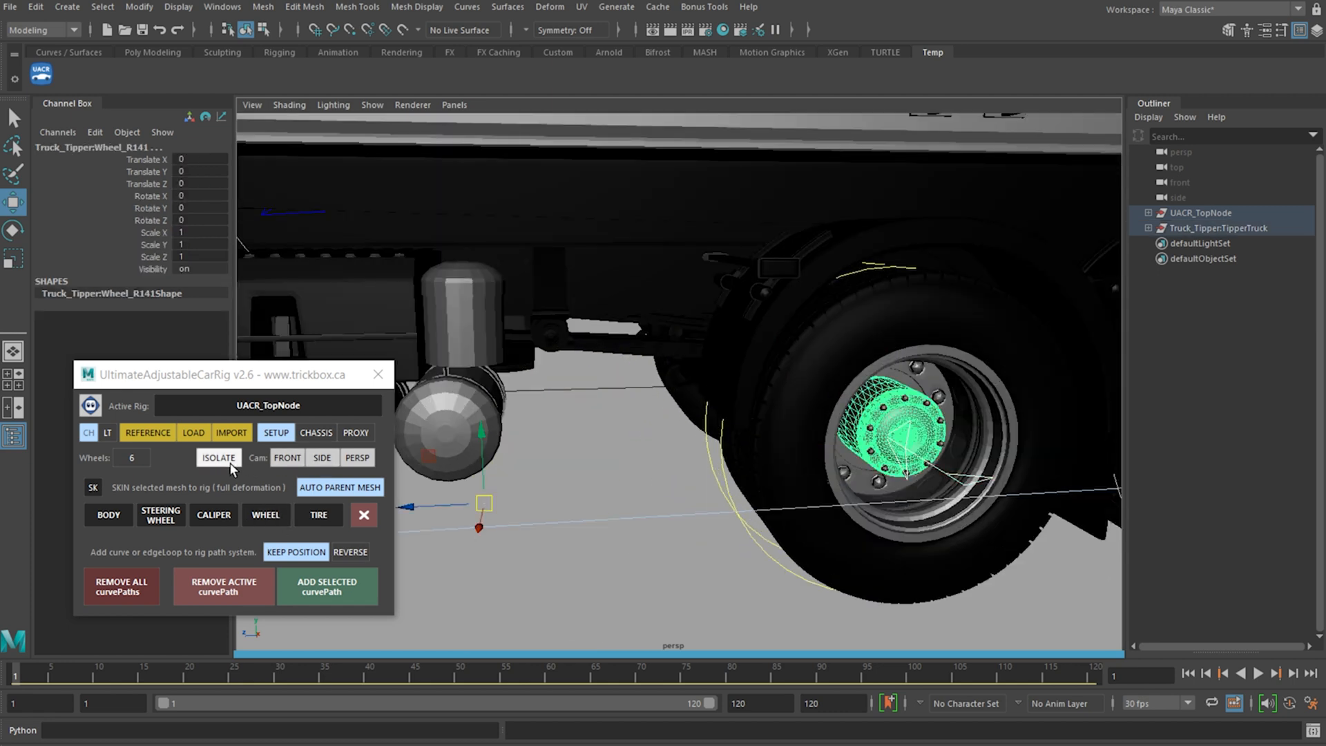
click(219, 457)
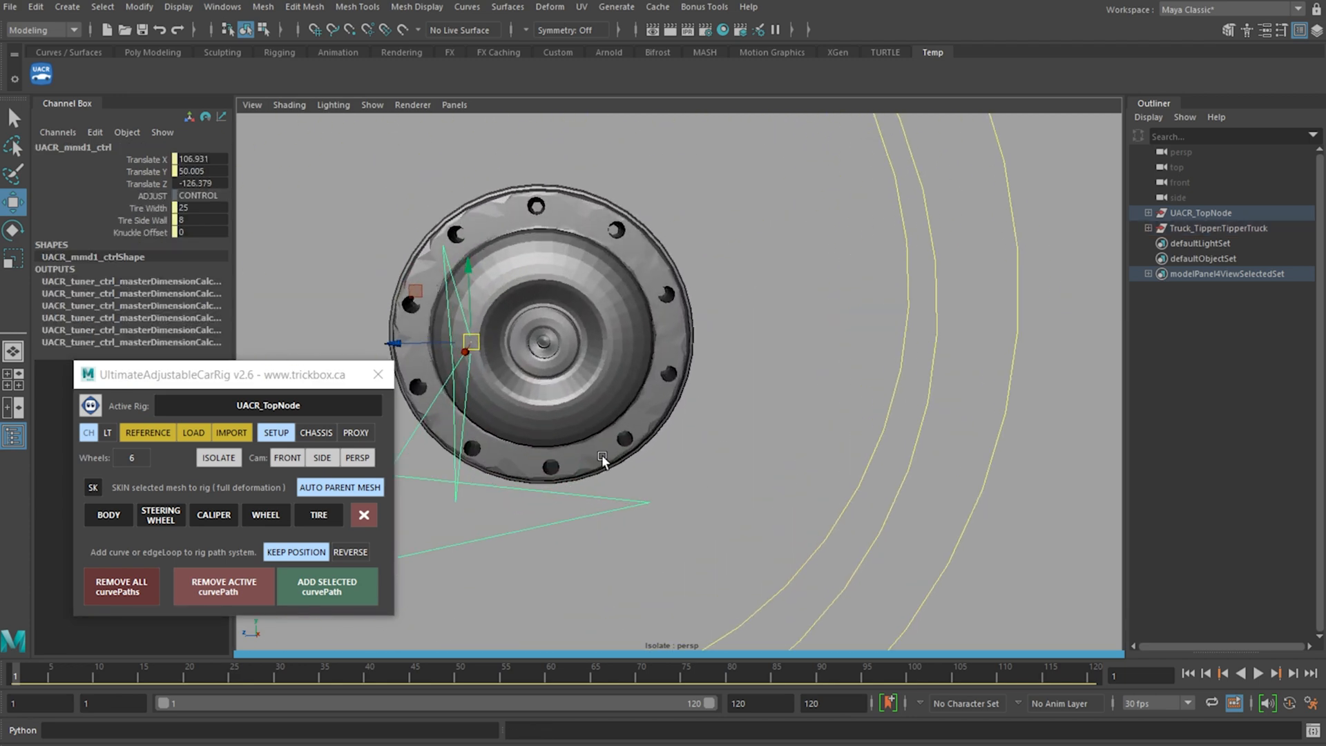
click(218, 457)
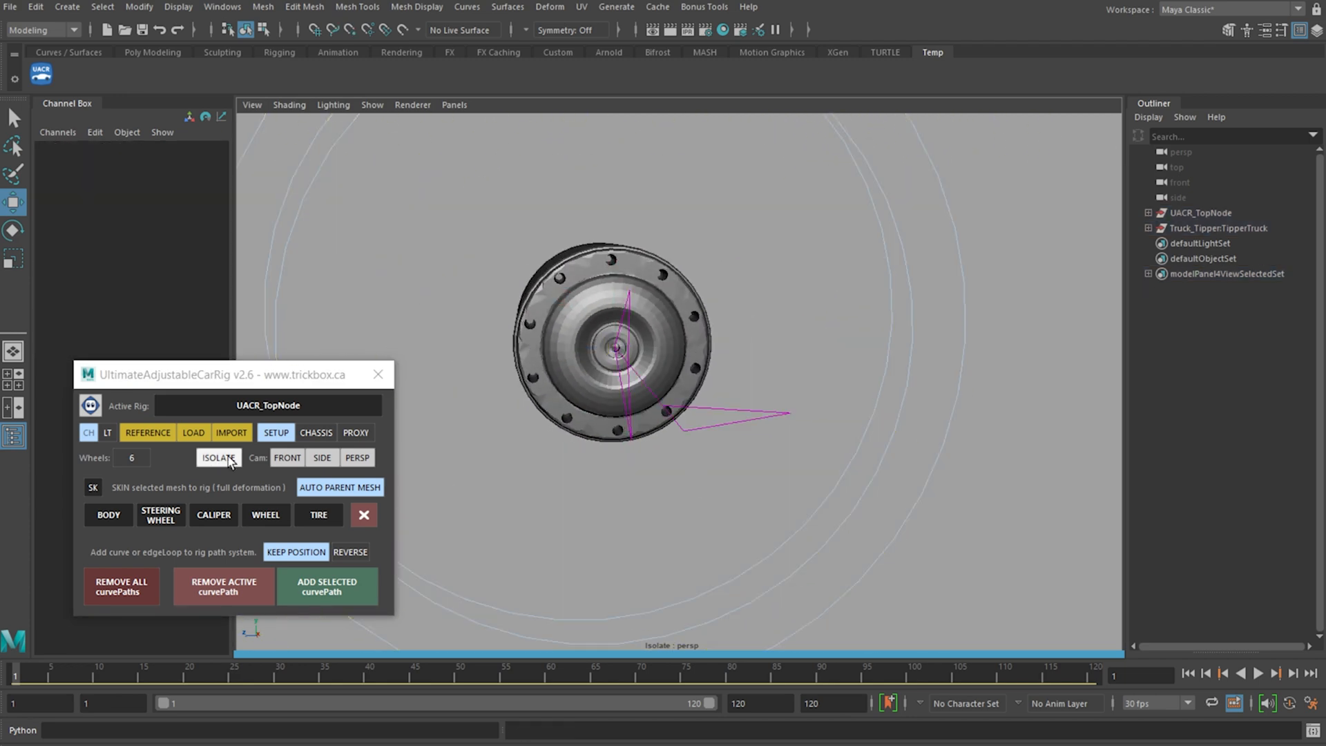
click(218, 457)
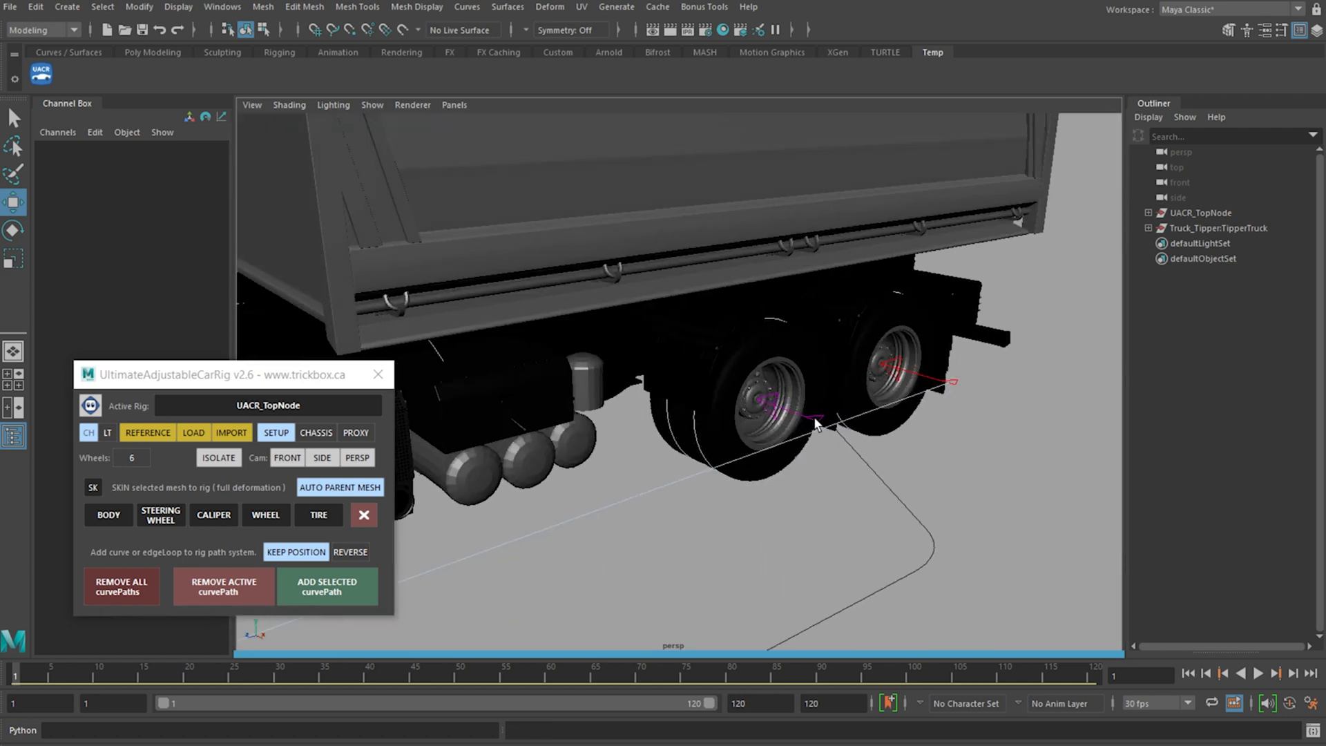
click(880, 363)
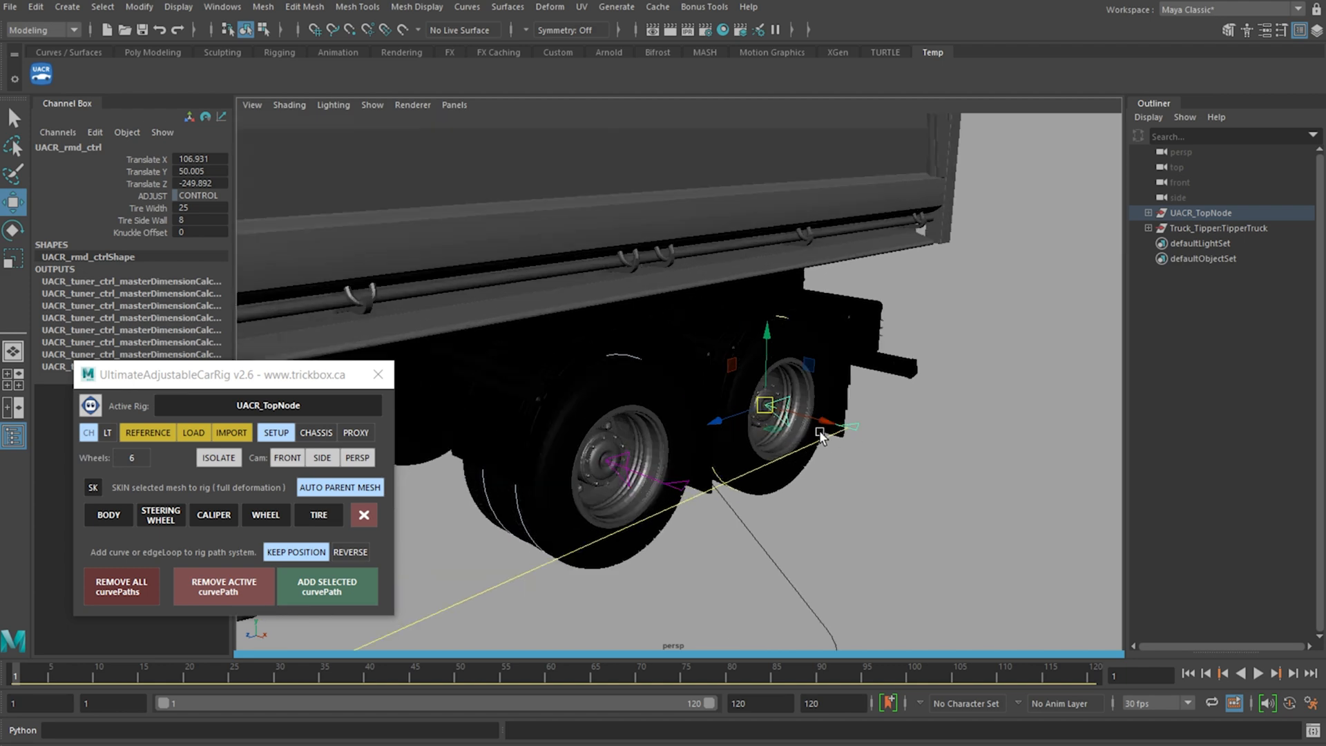
click(287, 457)
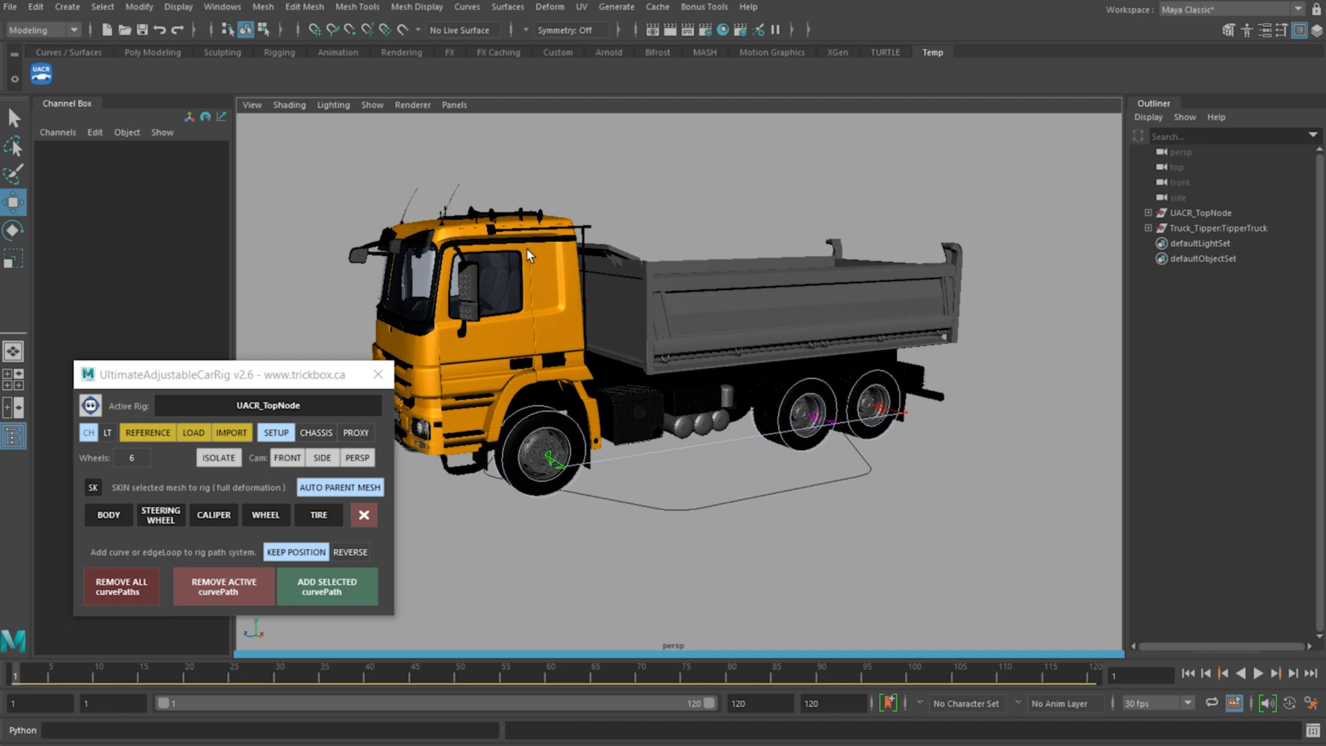
mouse_move(662, 387)
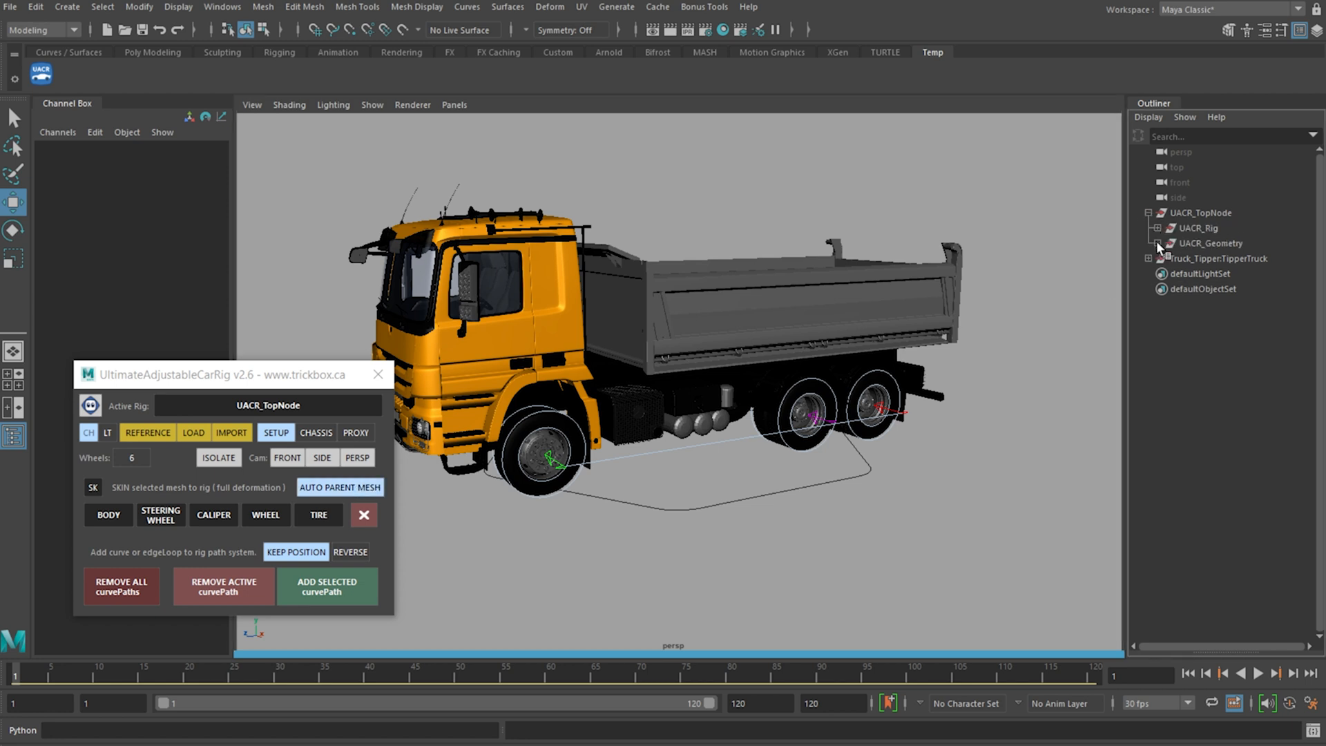
Step: Skin tire_02 and tire_06 to the rig via the SKIN TIRE button and re-enable AUTO PARENT MESH
click(1150, 243)
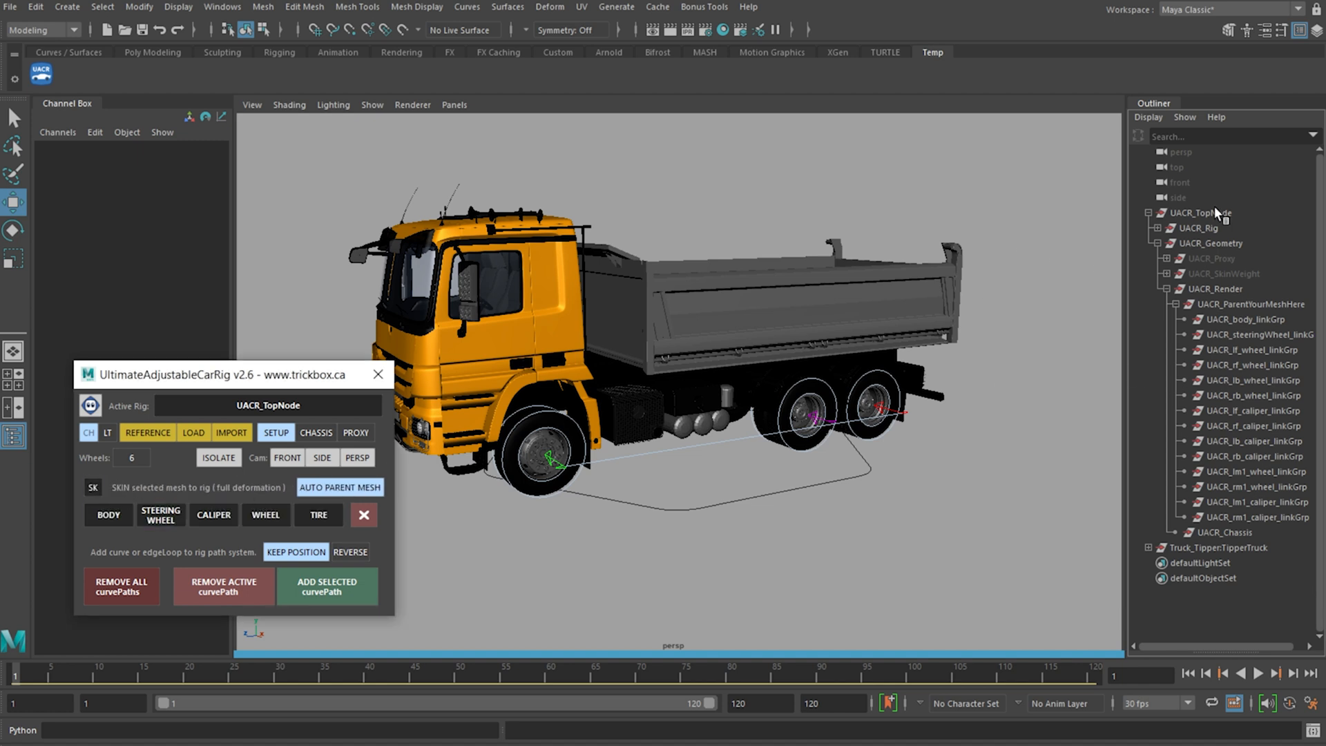
click(550, 457)
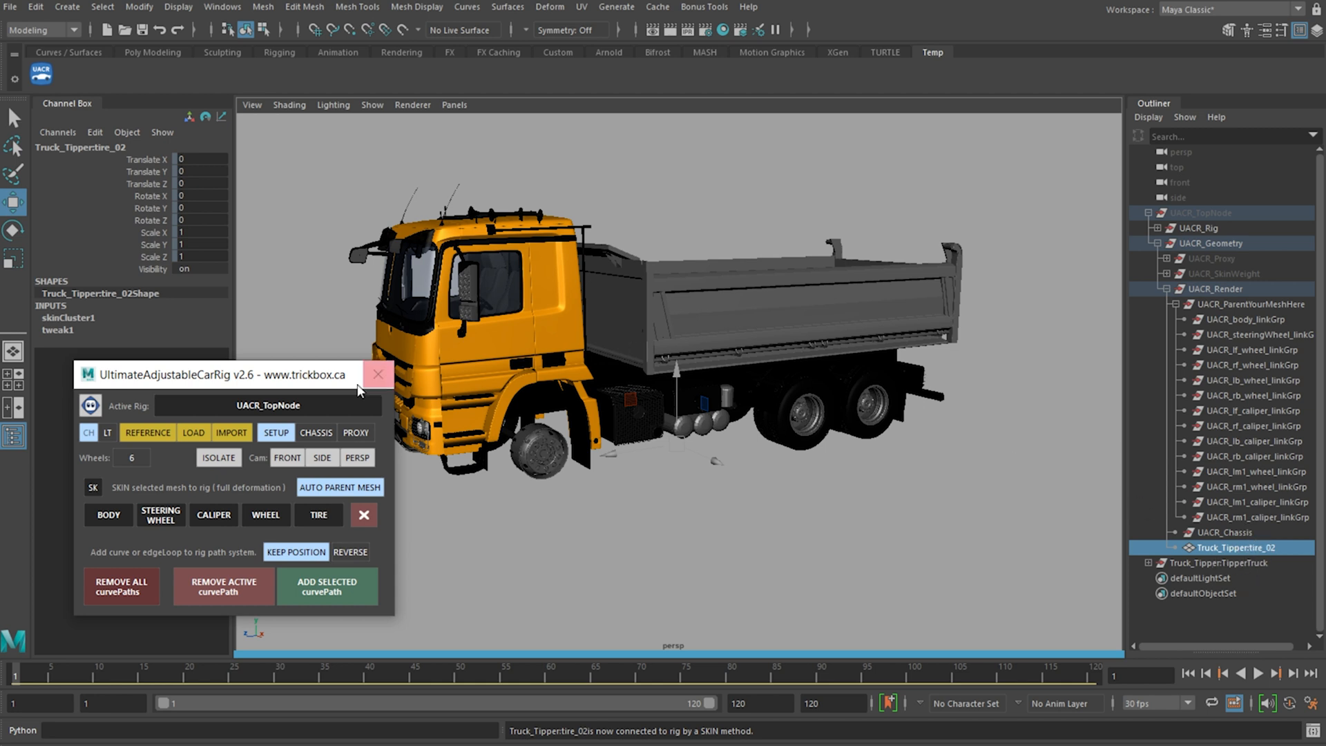
click(340, 486)
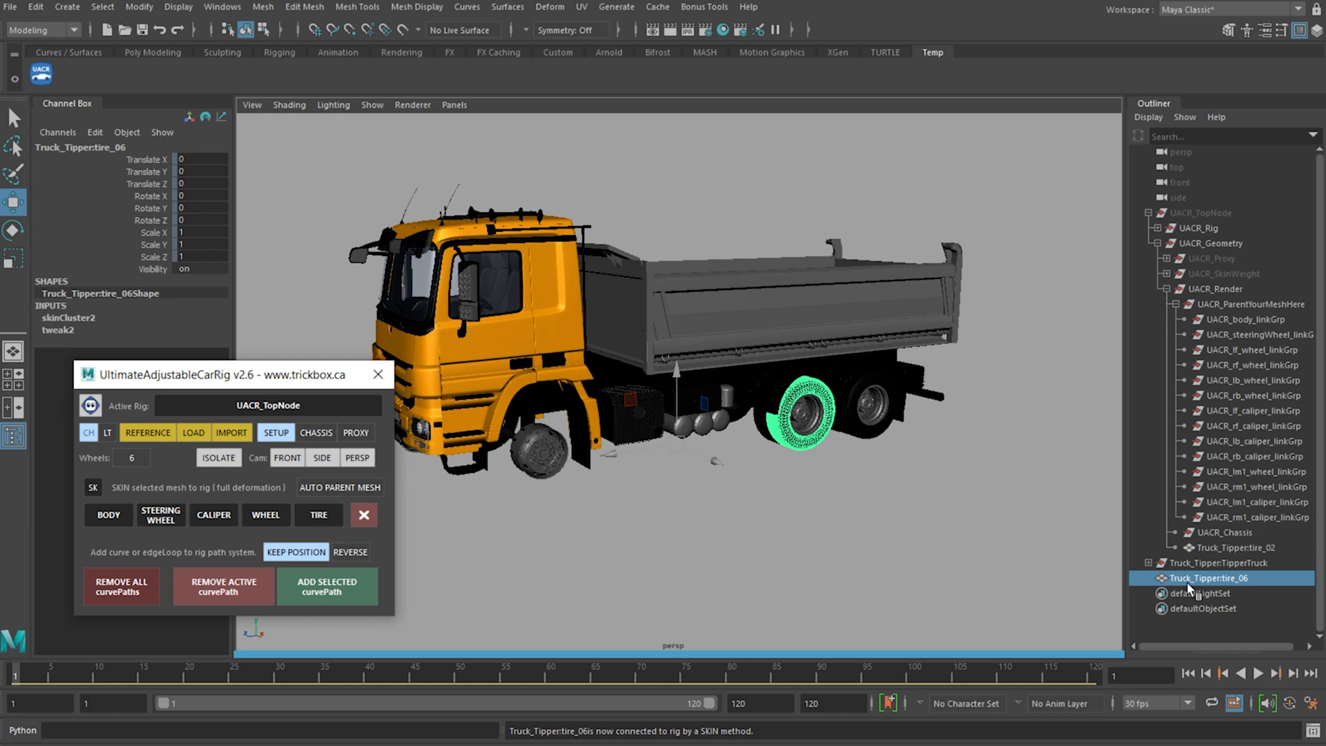
mouse_move(924, 495)
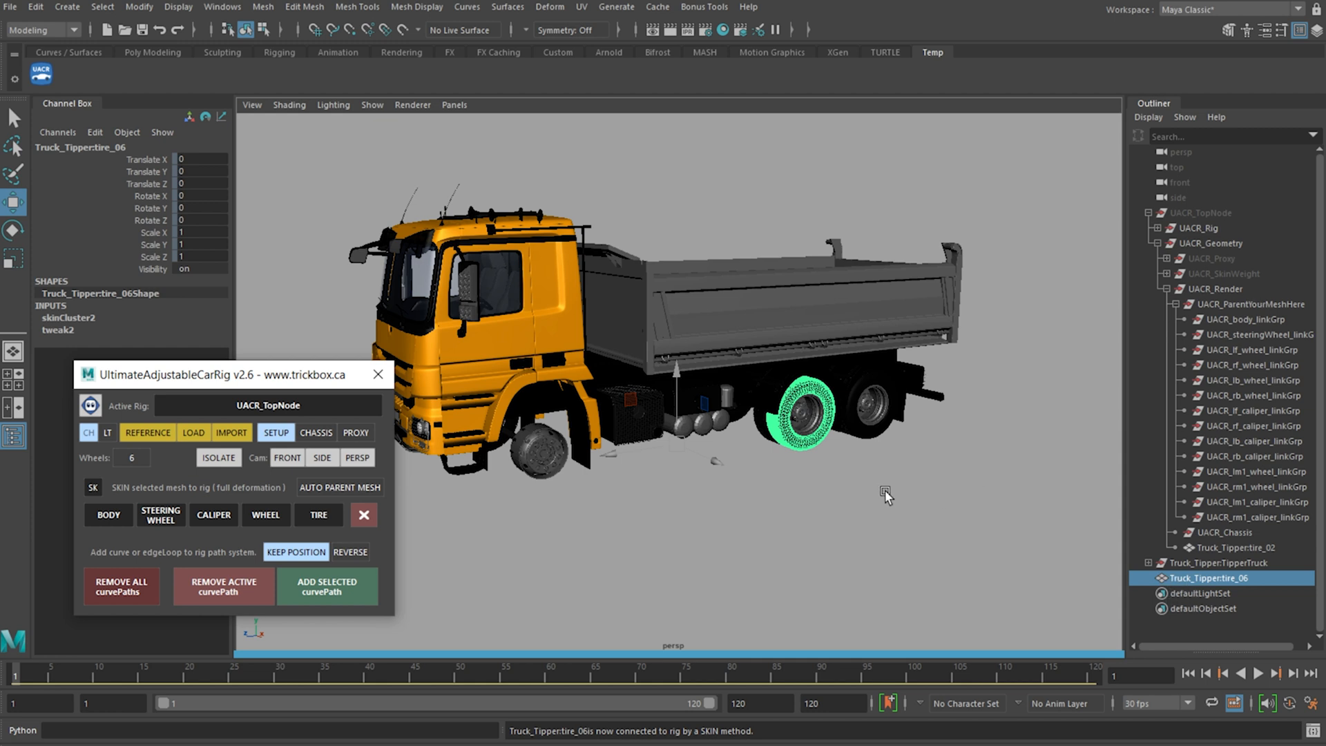
mouse_move(876, 519)
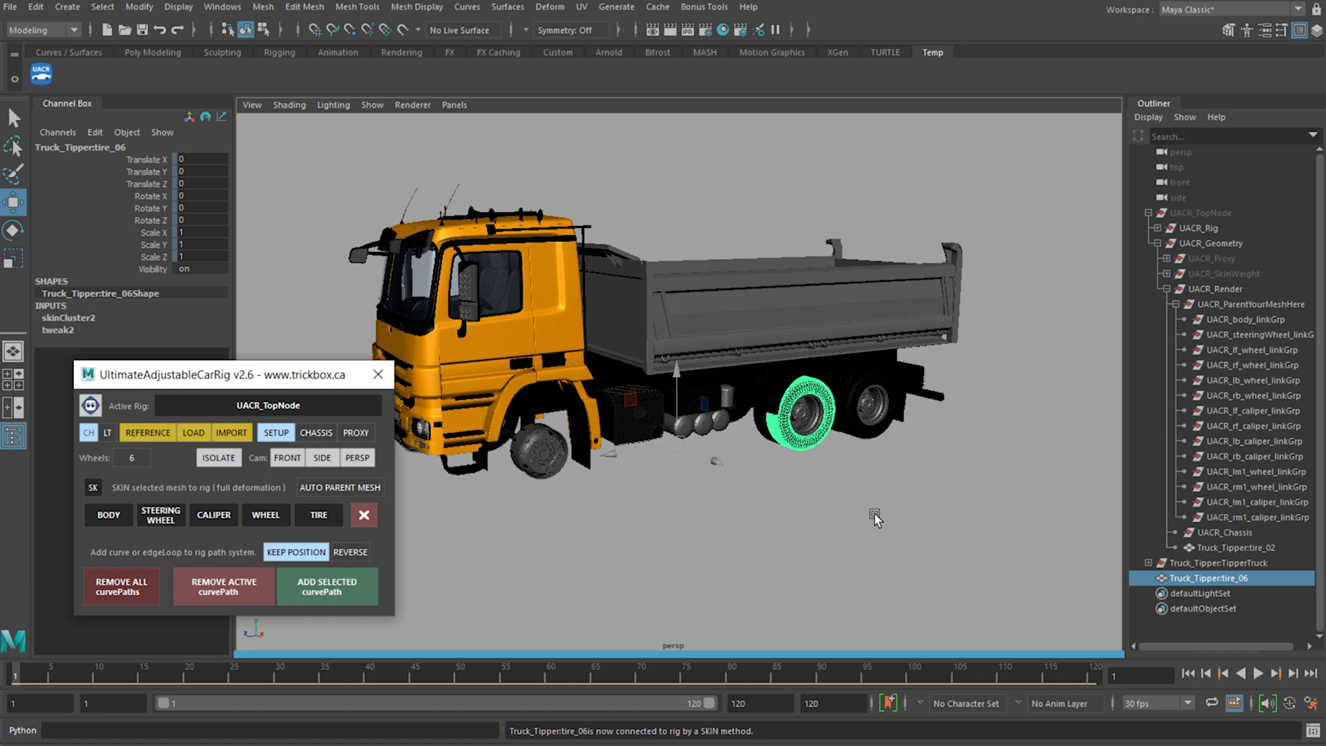
click(340, 488)
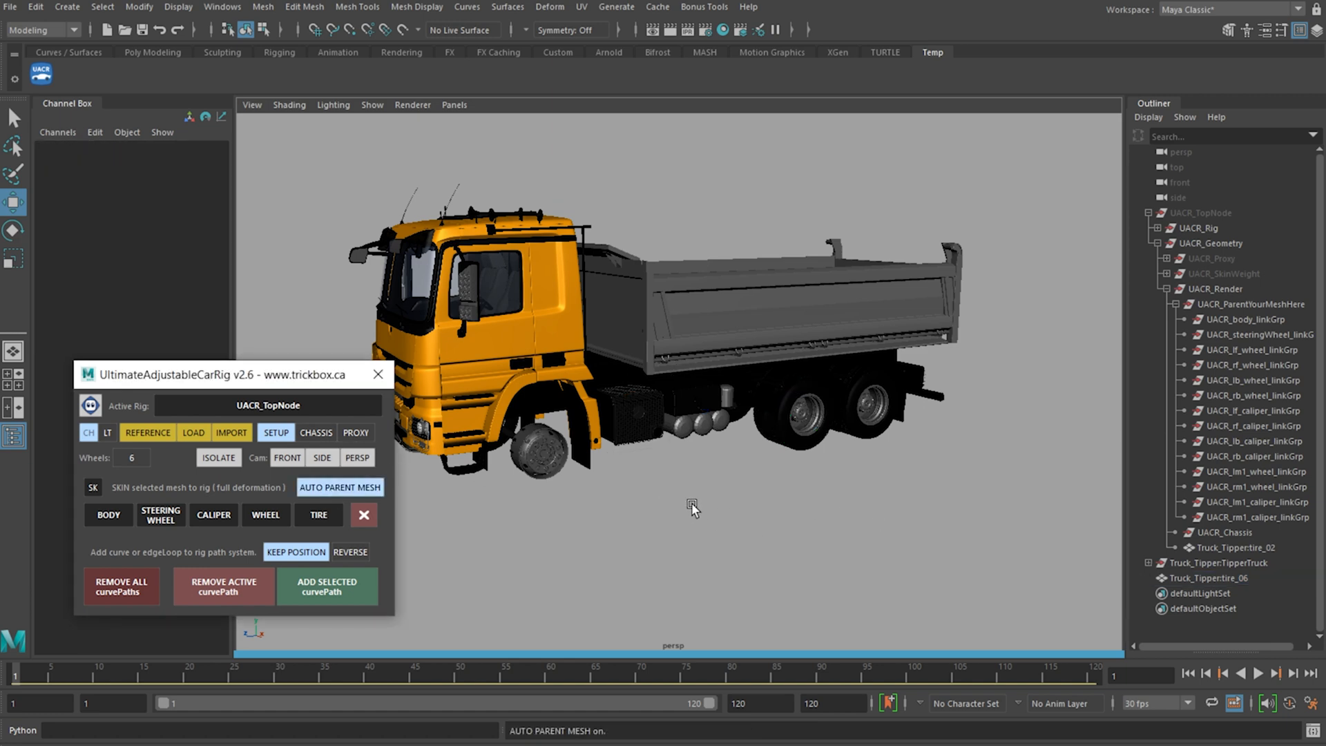
click(800, 414)
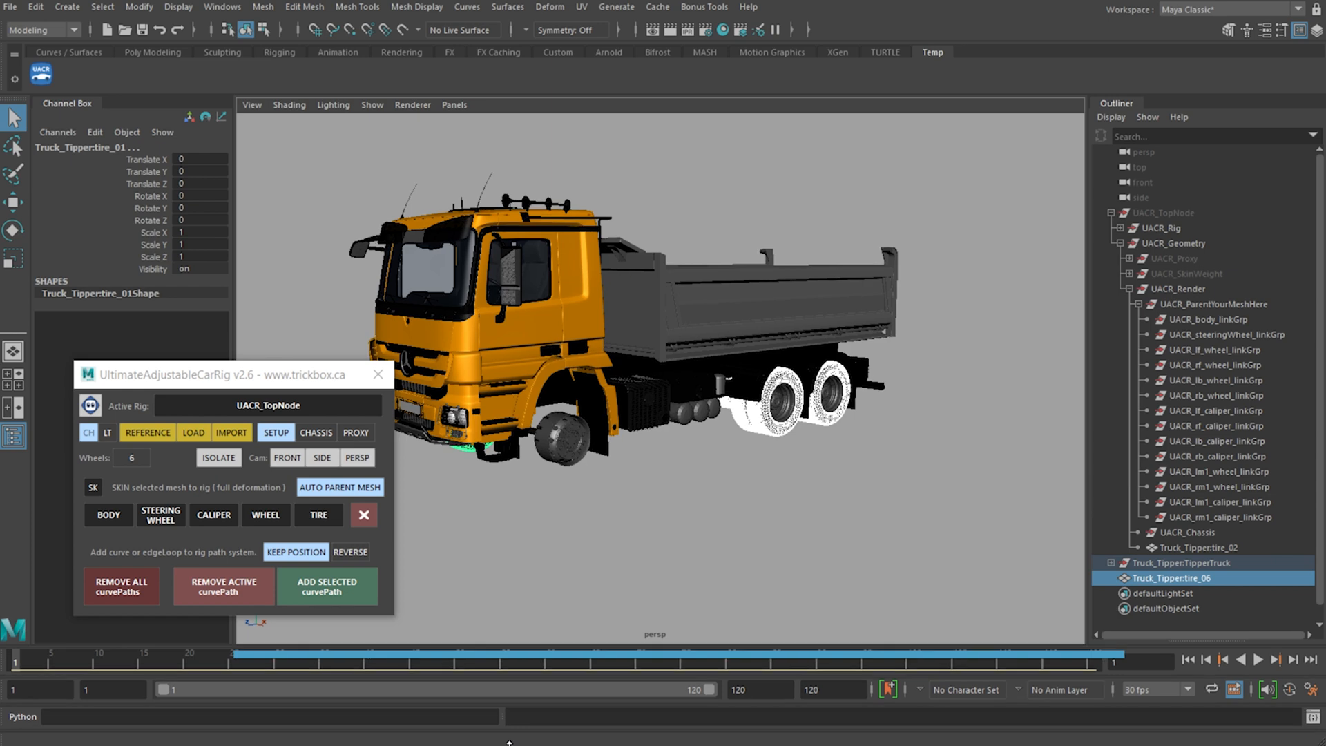
Step: Switch the attach mode to P (parent, no deform), hide UACR_TopNode and select the TipperTruck body
click(317, 518)
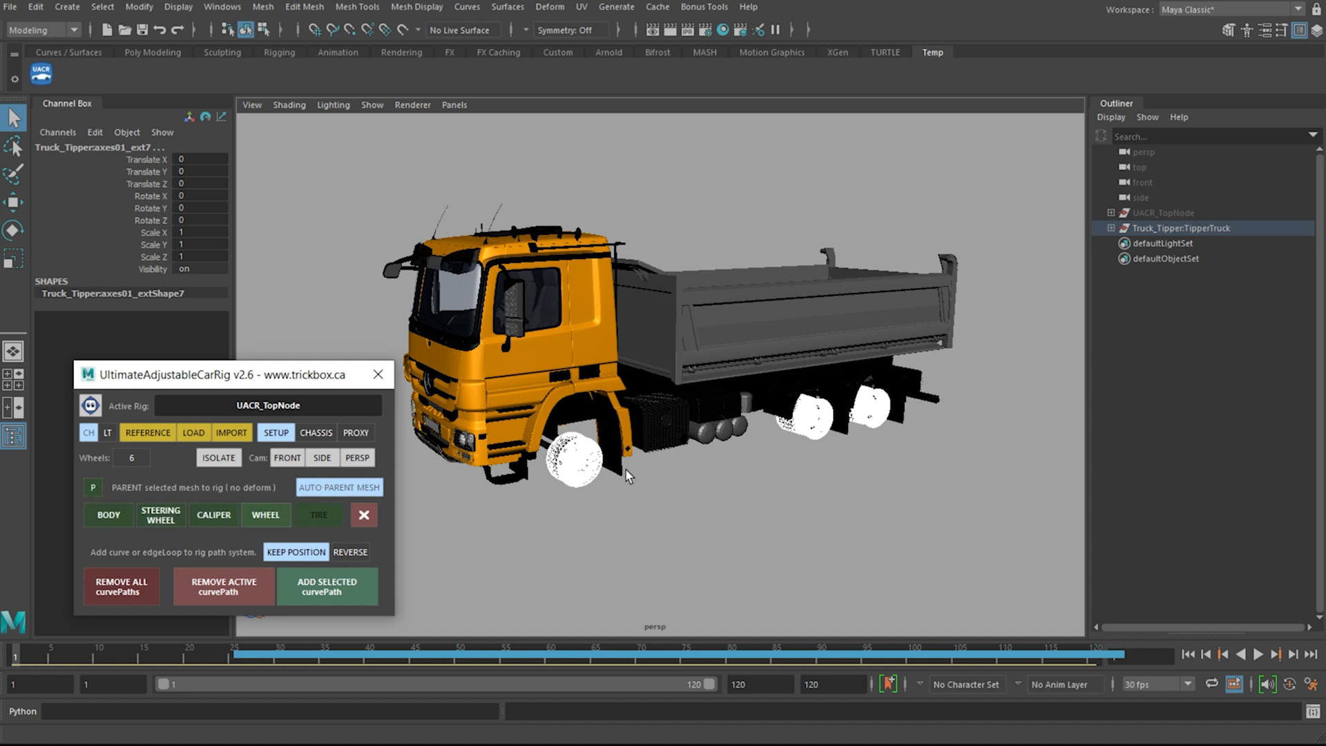
mouse_move(493, 525)
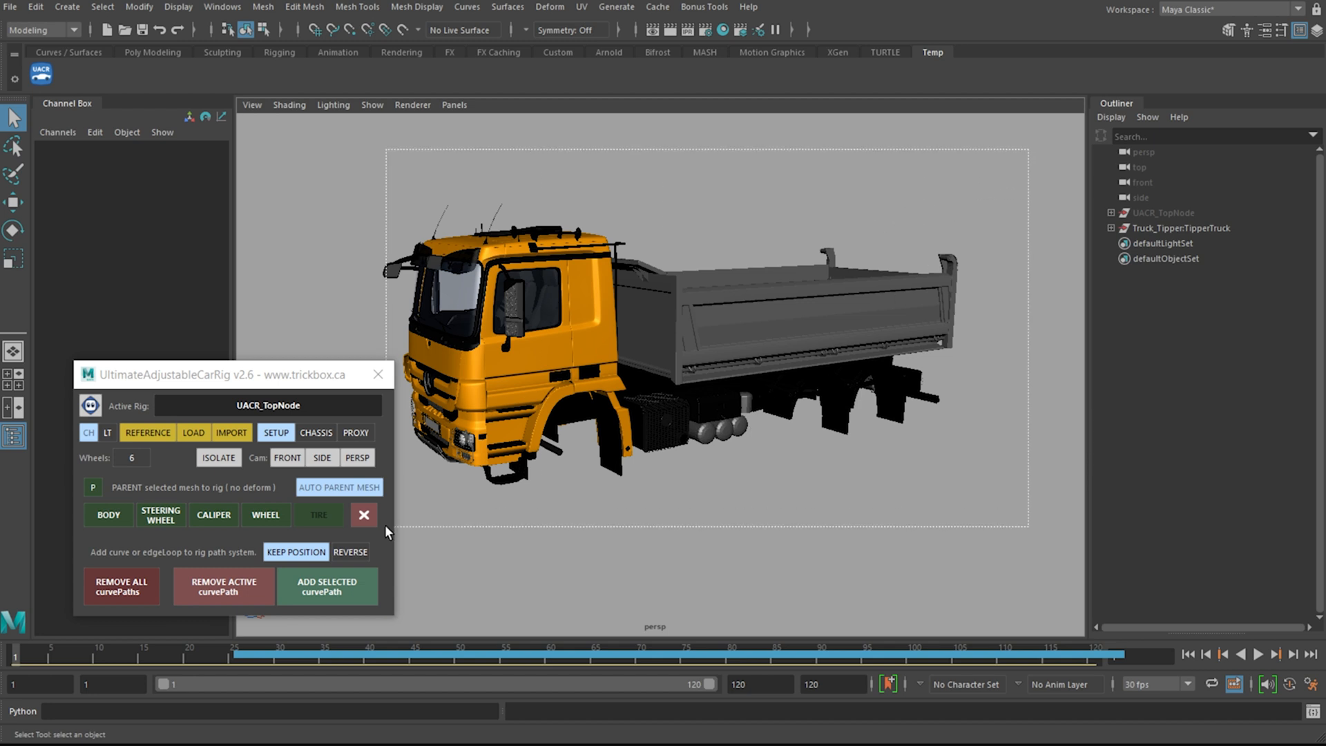
click(1182, 228)
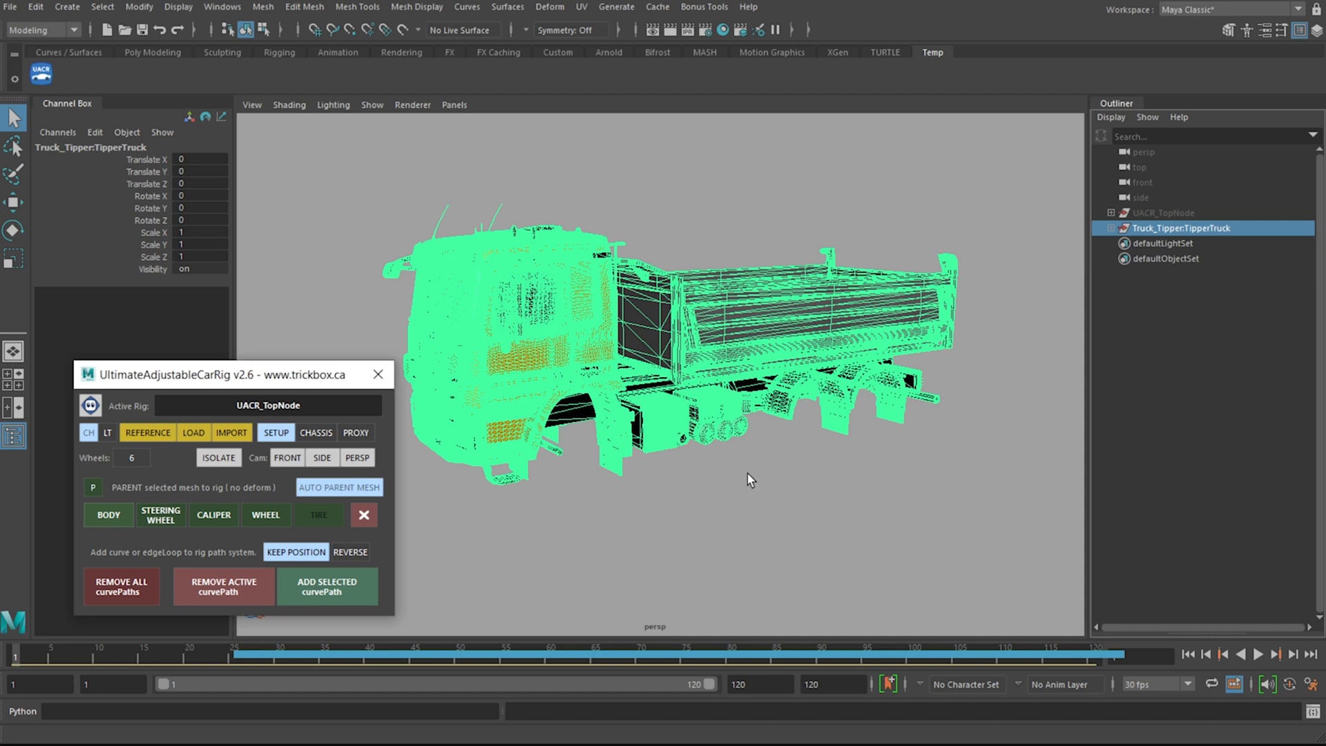
mouse_move(738, 493)
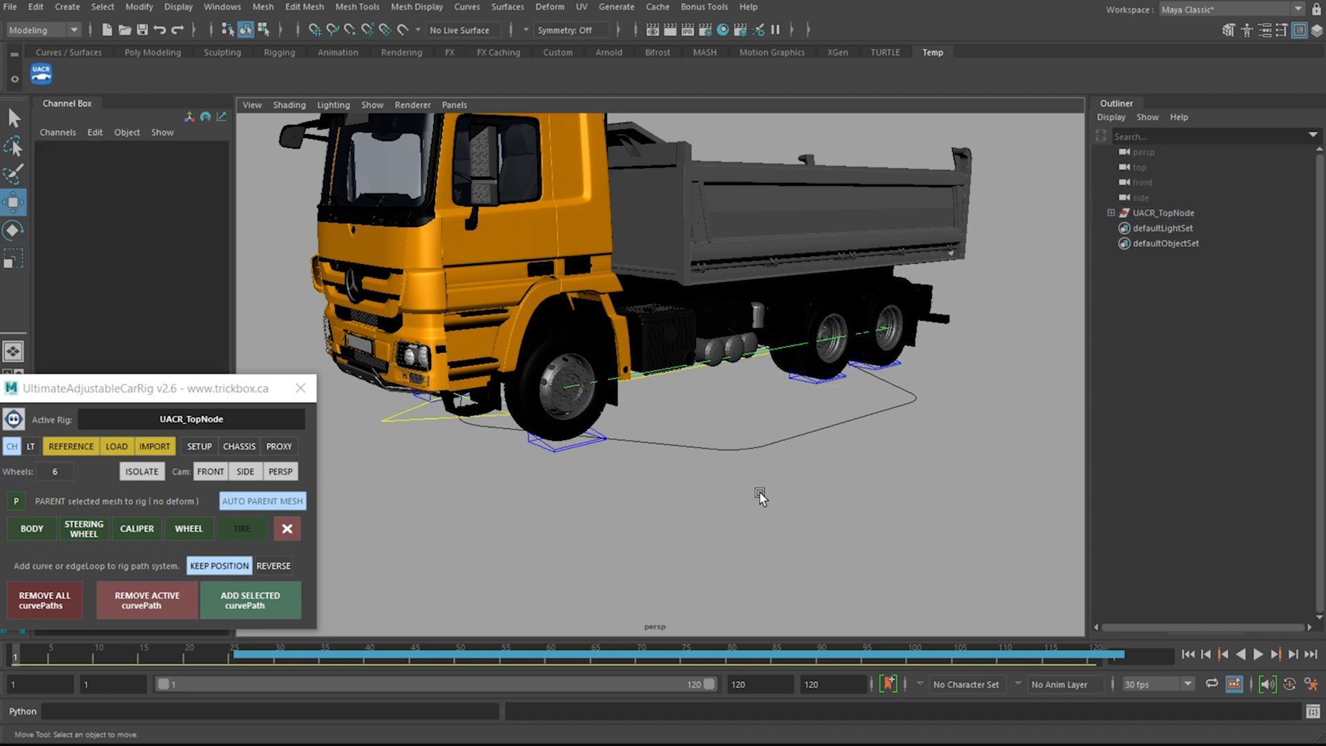
Step: Parent the truck body to the rig with BODY and orbit to view the truck with its wheel controls and path
drag(760, 494, 773, 571)
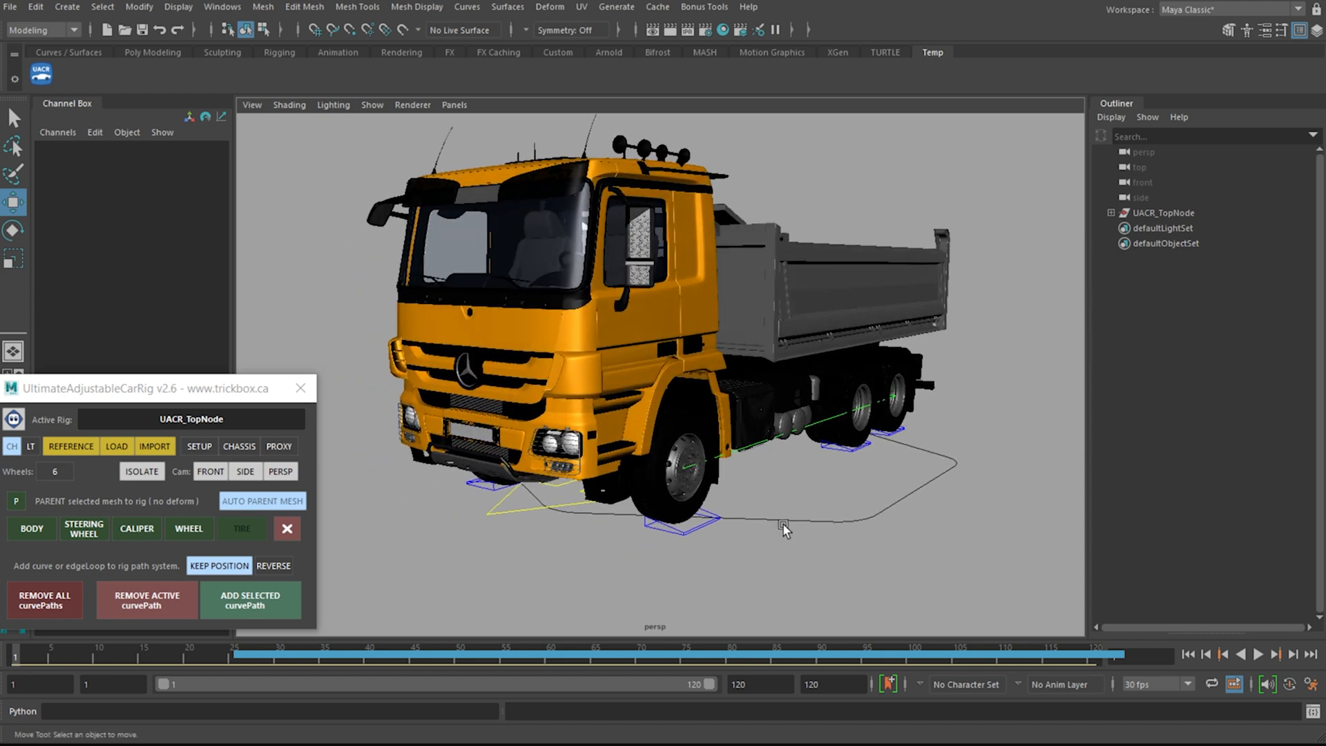
mouse_move(303, 446)
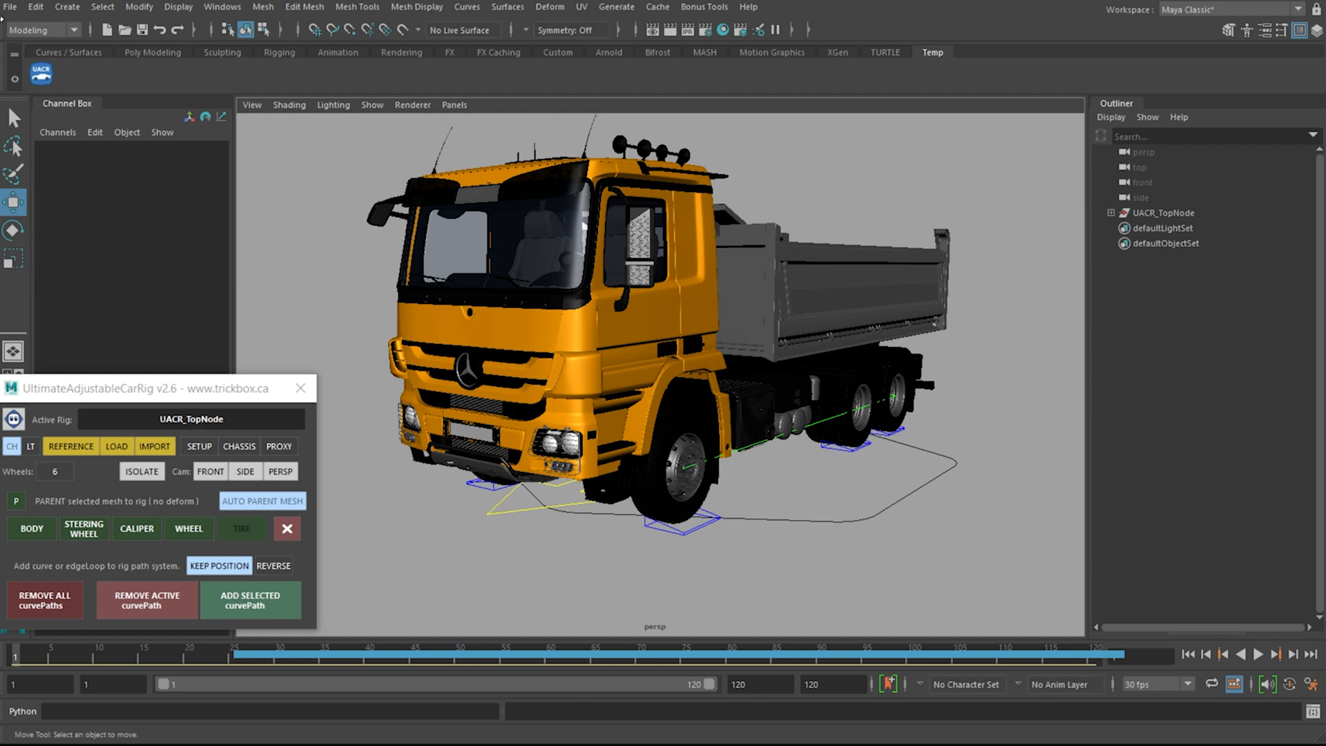
mouse_move(594, 468)
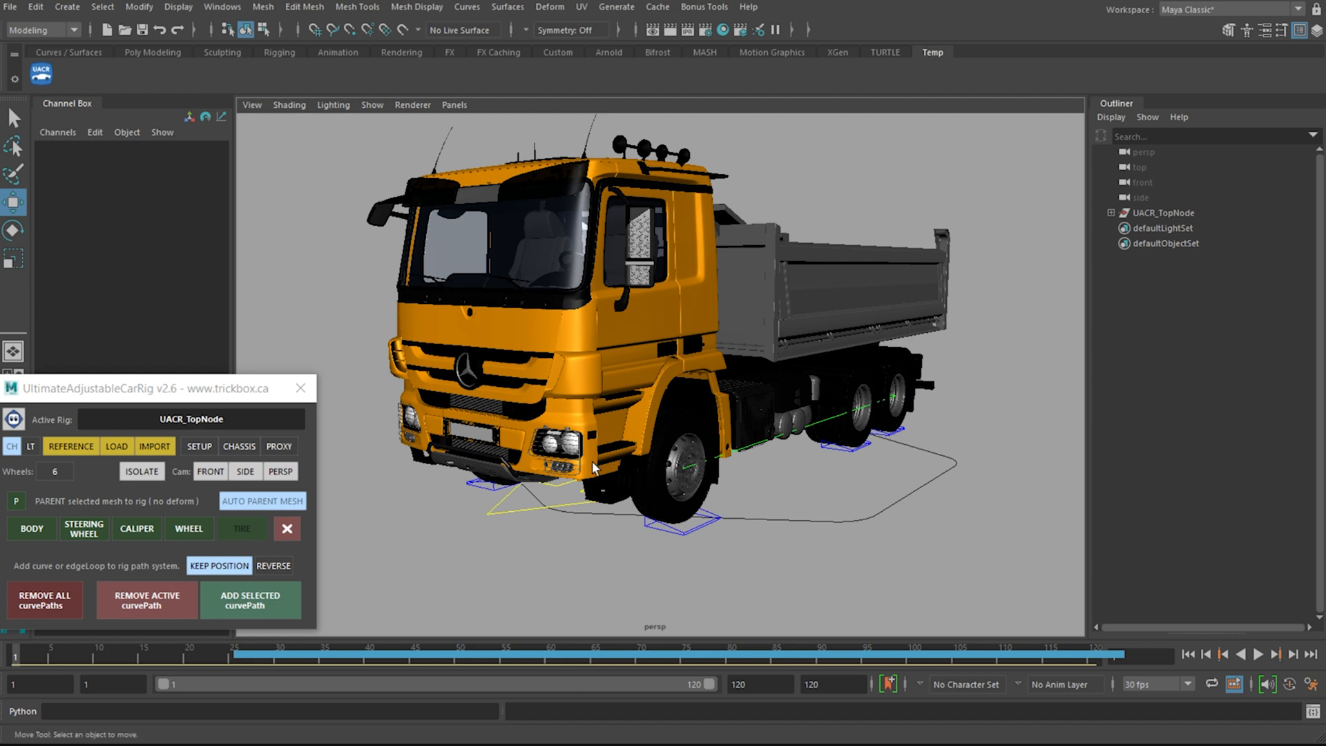
mouse_move(778, 508)
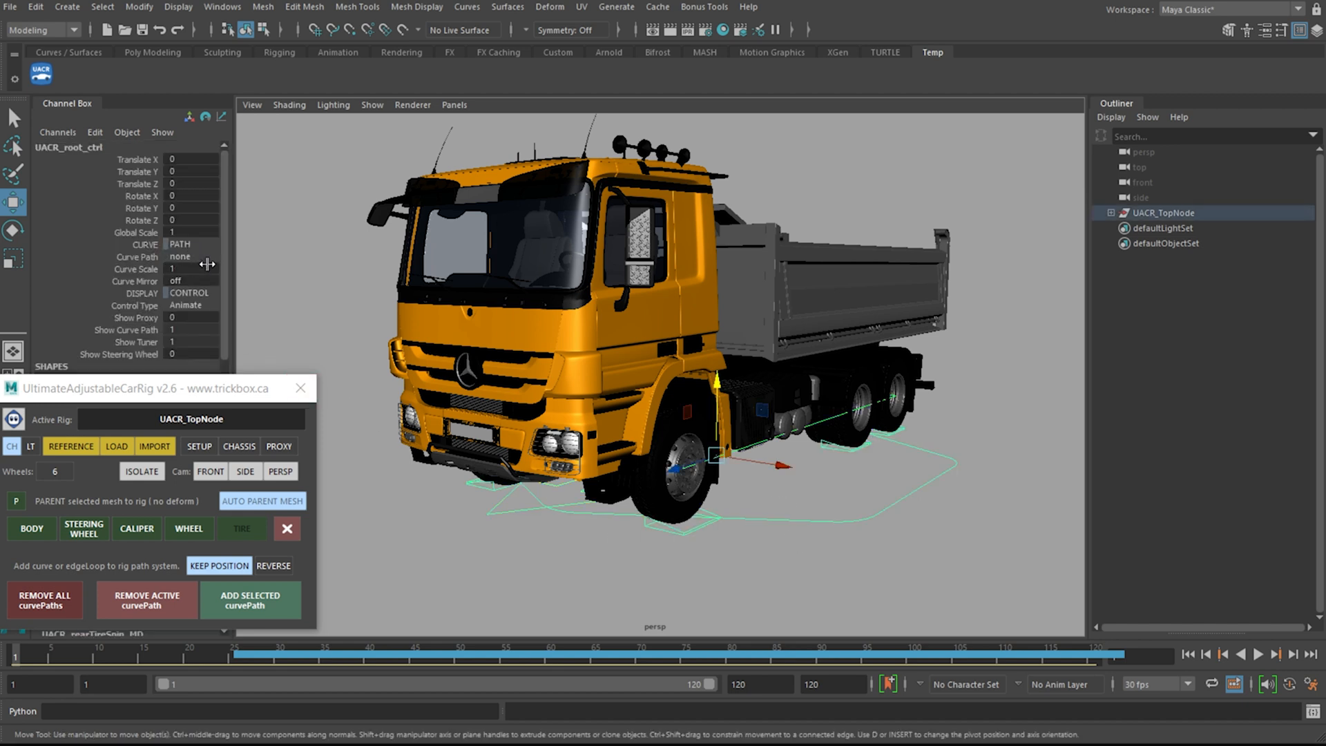
Step: Show the Curve Path preset choices (straight, weave, loop) for UACR_root_ctrl in the Channel Box
click(180, 257)
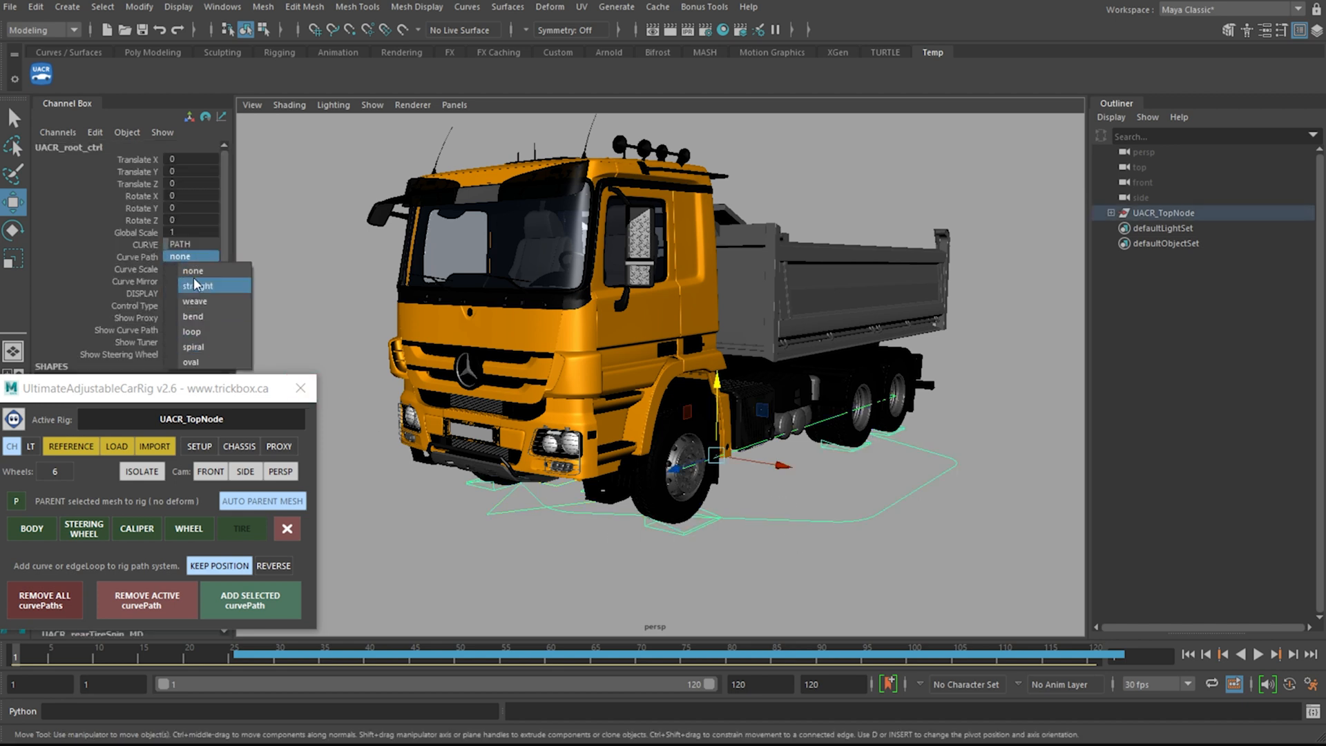
mouse_move(202, 315)
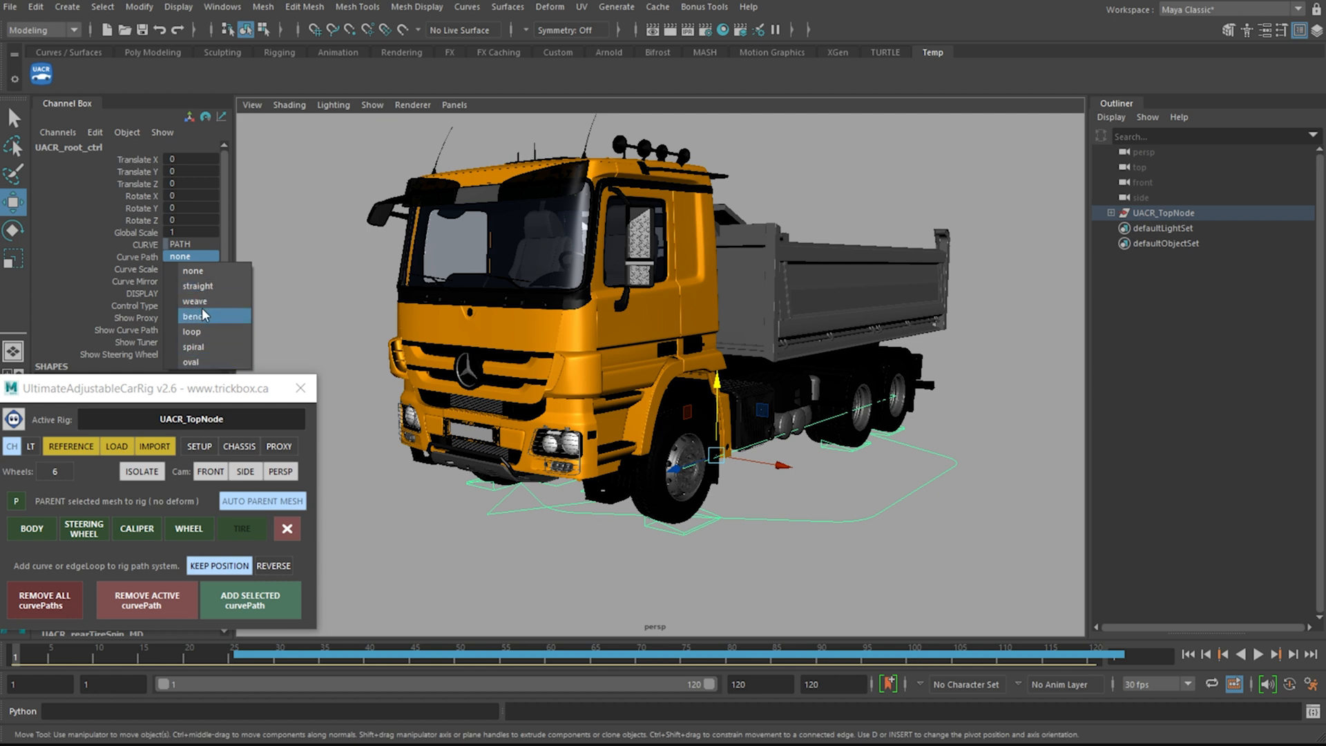